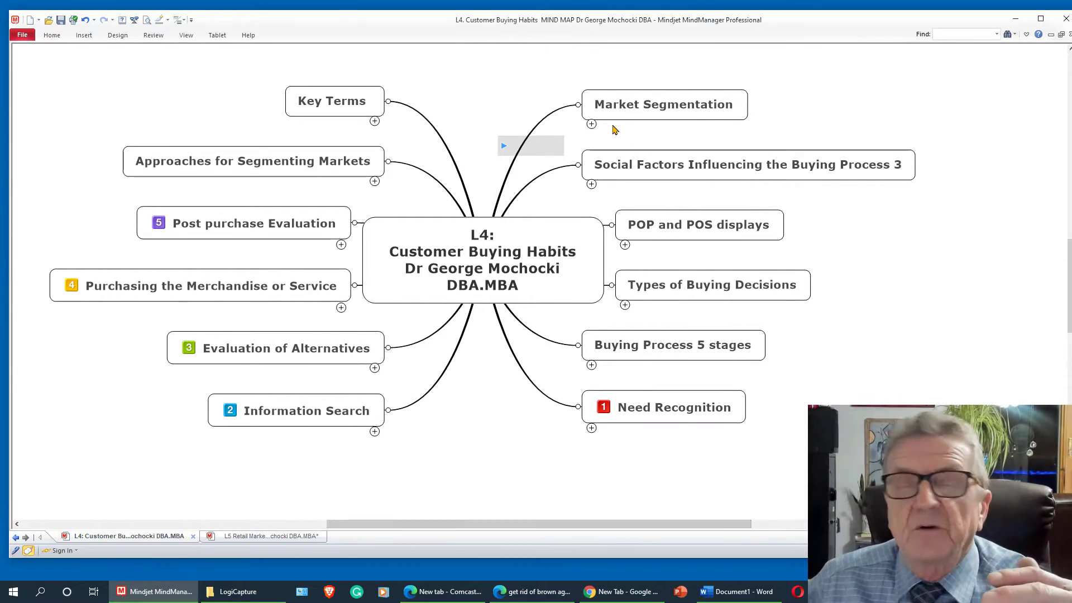
Walk through the main topics: Market Segmentation, Types of Buying Decisions, Buying Process 5 stages, Post purchase Evaluation
{"action": "left_click", "coordinate": [663, 105]}
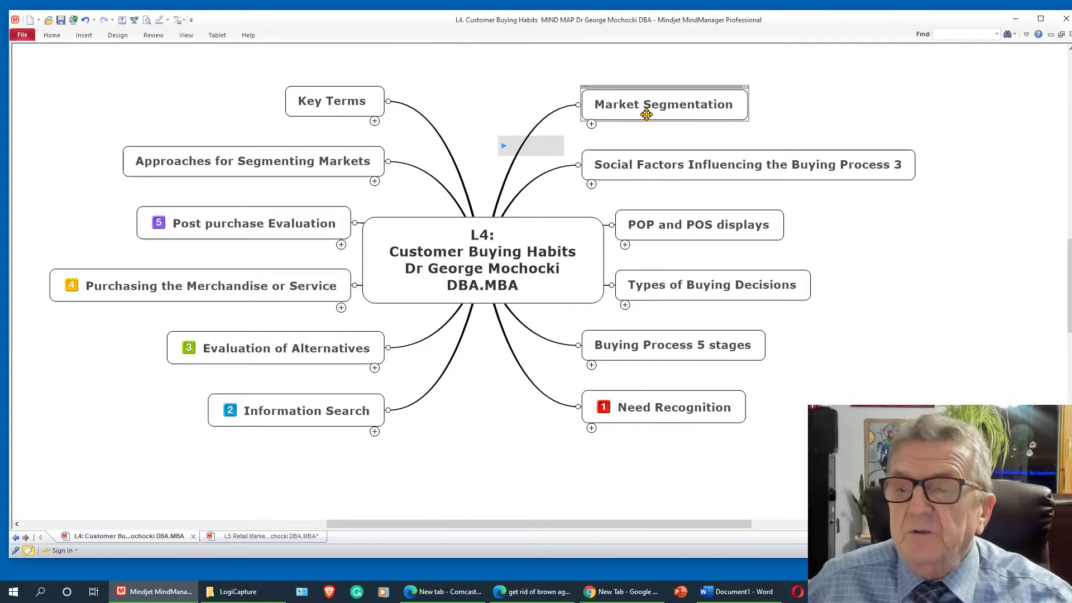
{"action": "left_click", "coordinate": [699, 225]}
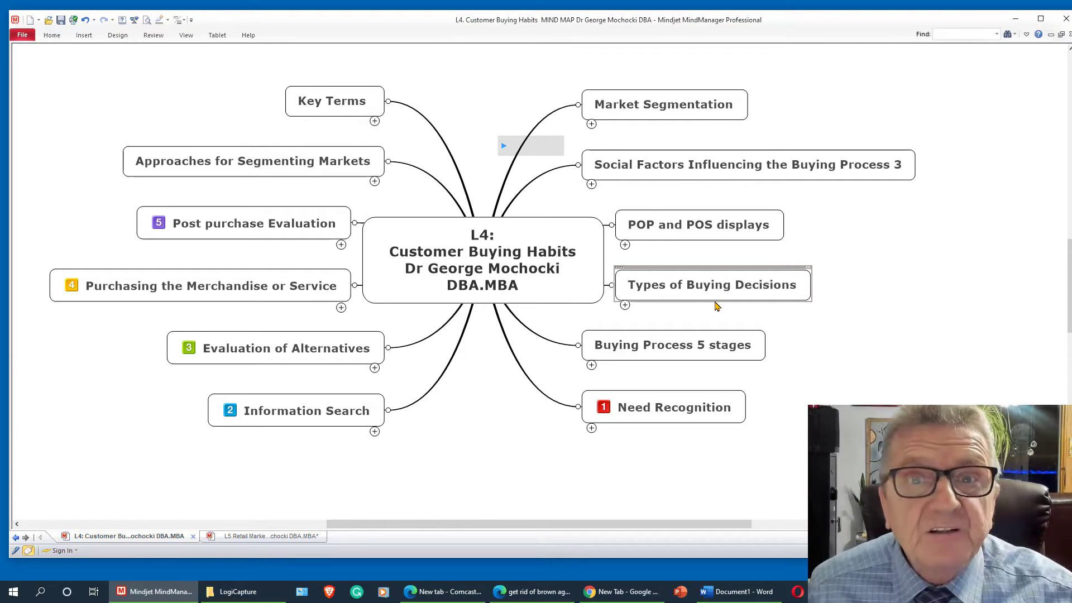
{"action": "left_click", "coordinate": [673, 345]}
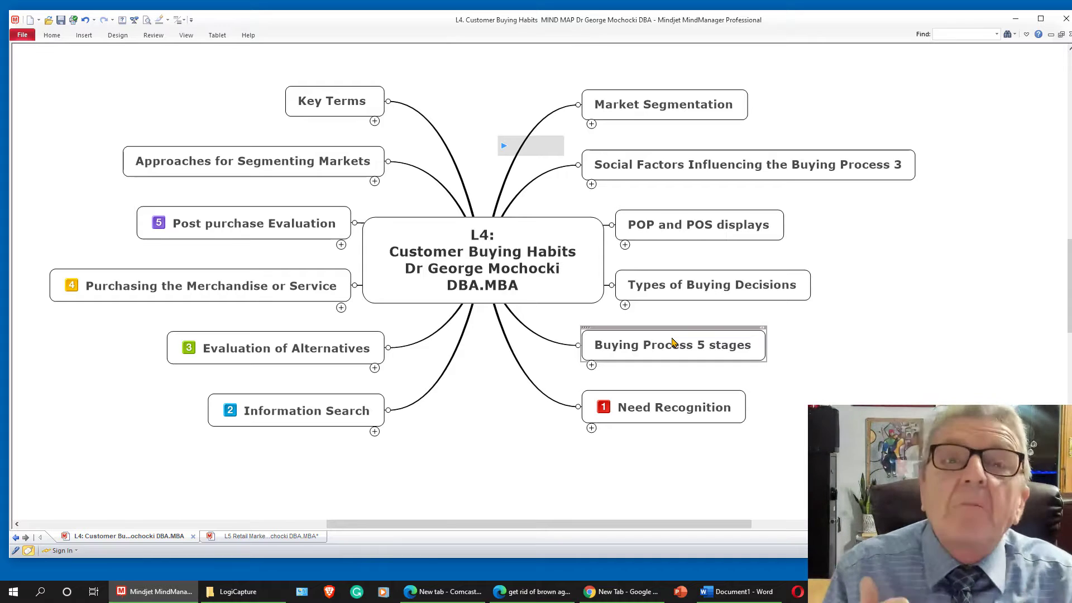
{"action": "mouse_move", "coordinate": [572, 385]}
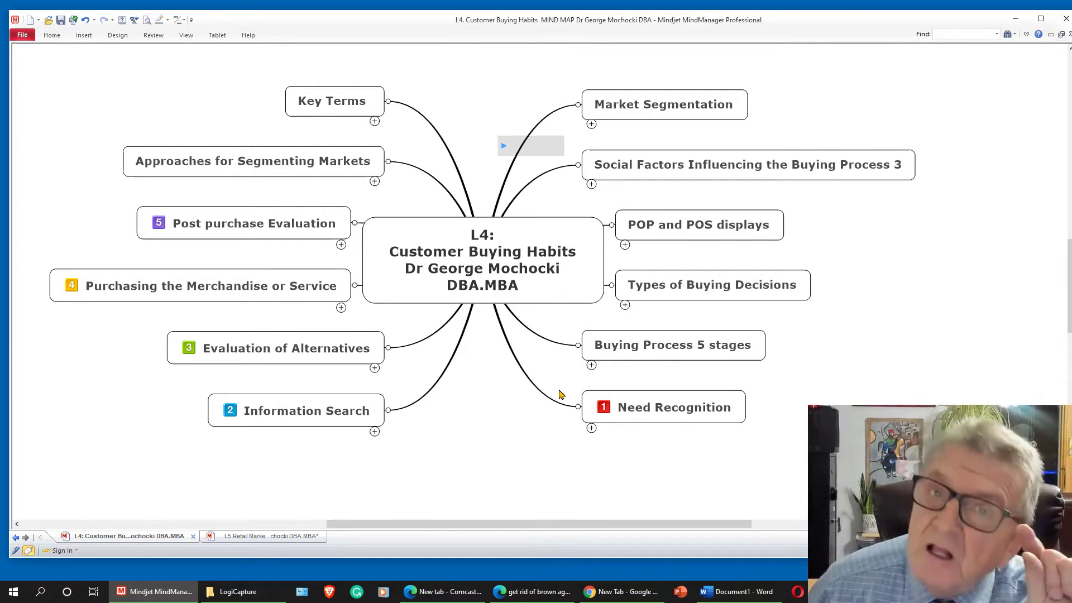
{"action": "left_click", "coordinate": [287, 348]}
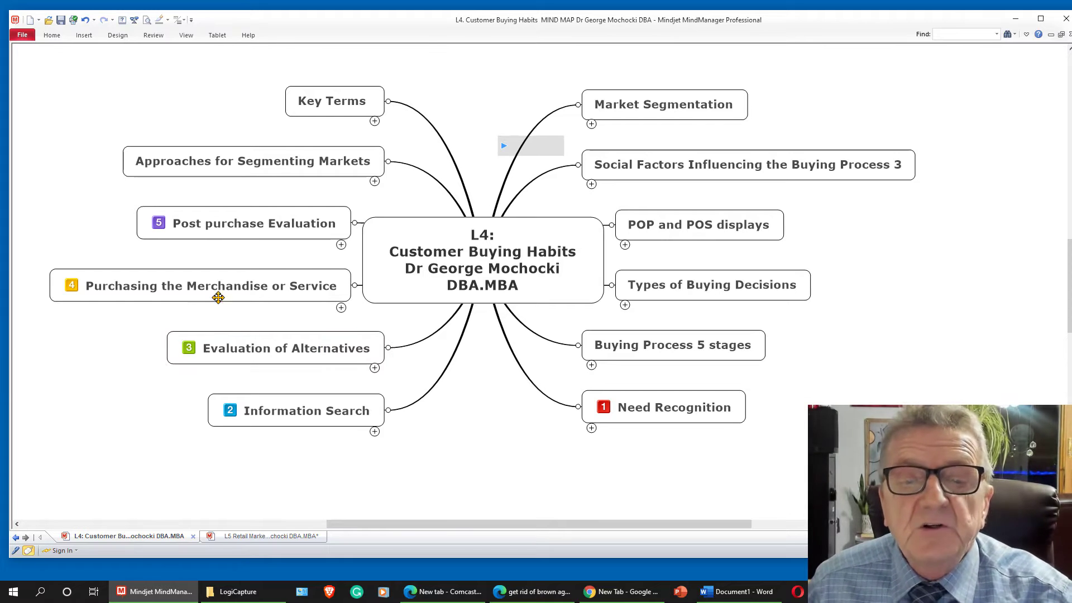
{"action": "left_click", "coordinate": [242, 222]}
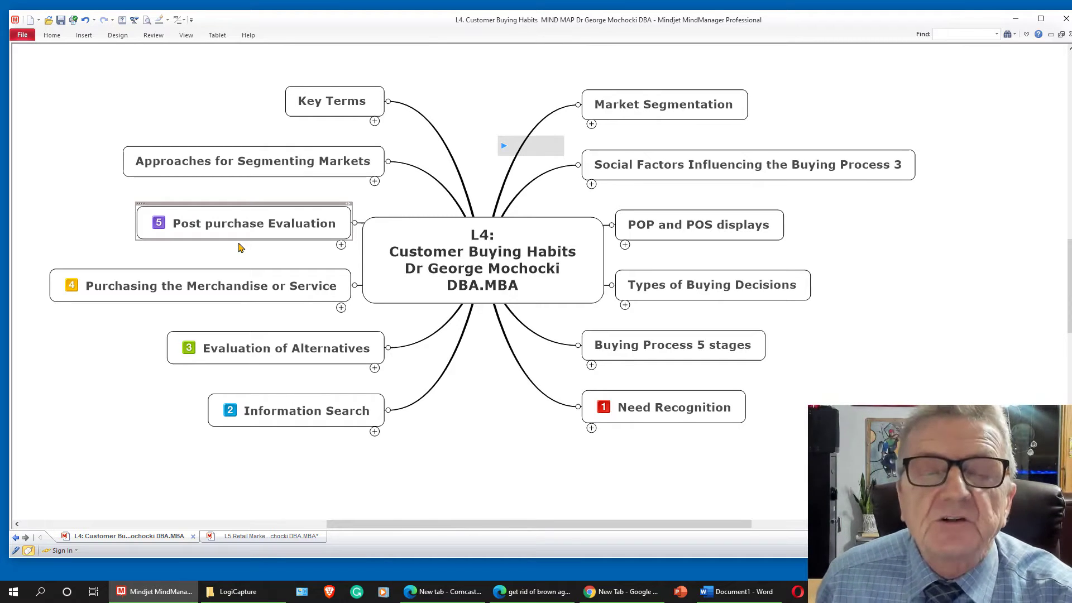
{"action": "left_click", "coordinate": [252, 161]}
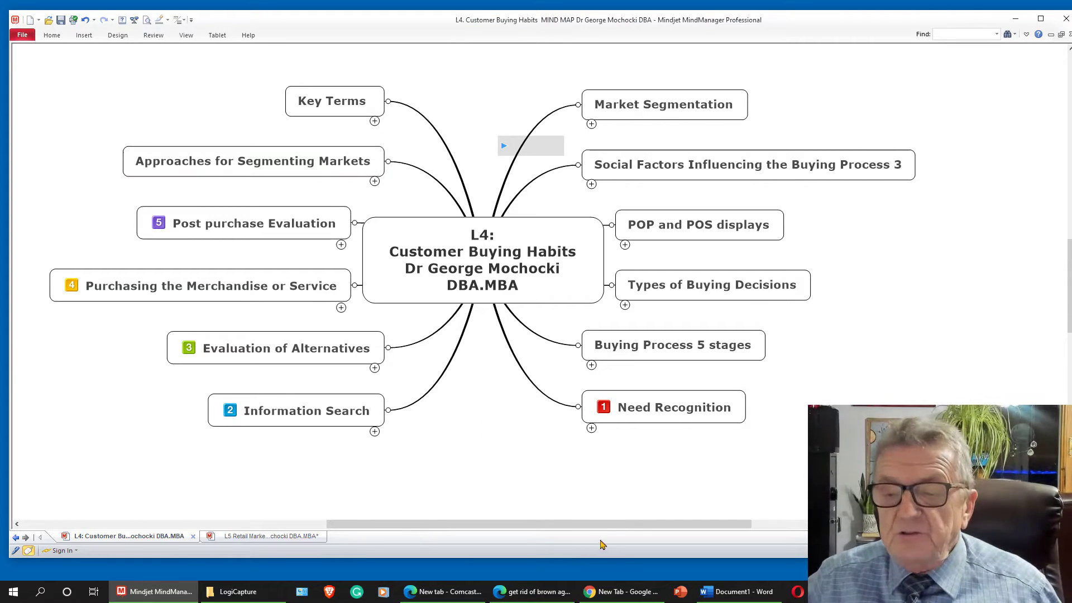
{"action": "scroll", "scroll_direction": "right", "scroll_amount": 3}
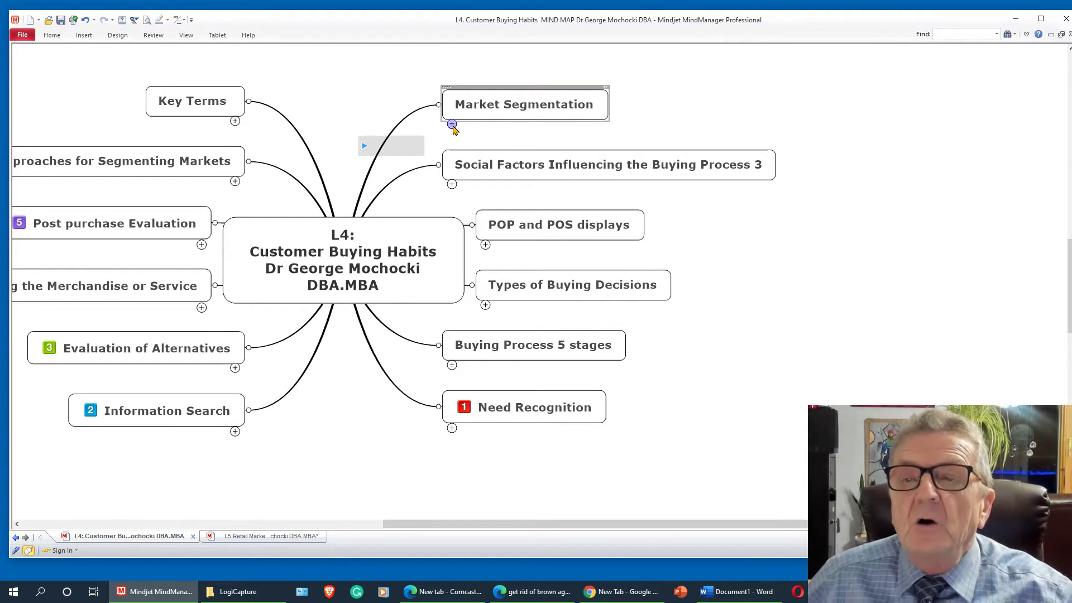
Expand Market Segmentation and reveal the Retail Market Segment definition and its criteria subtopic
{"action": "left_click", "coordinate": [453, 123]}
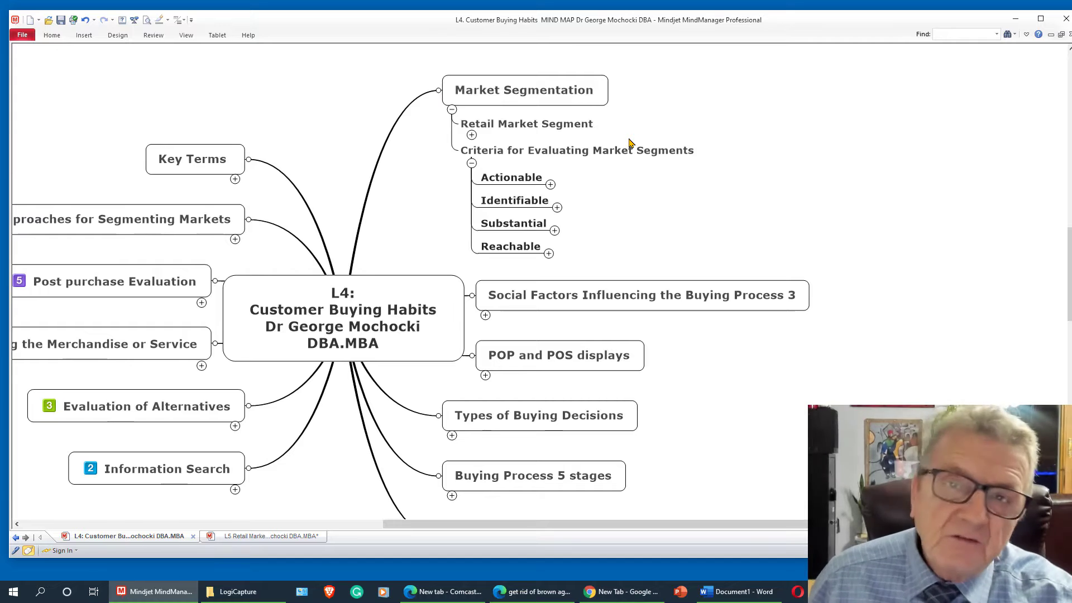
{"action": "left_click", "coordinate": [527, 122]}
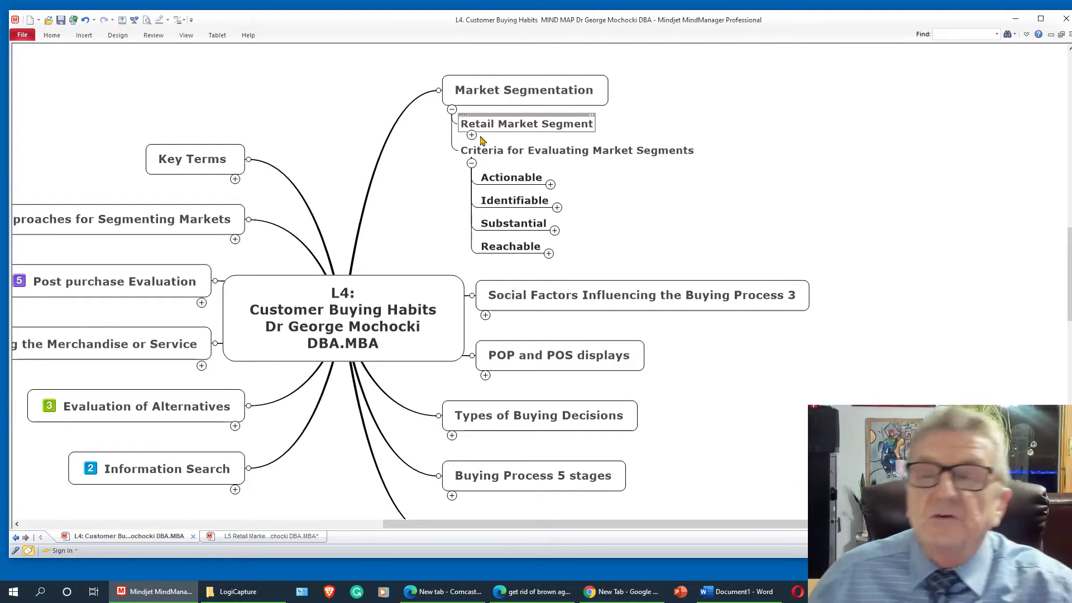
{"action": "left_click", "coordinate": [470, 134]}
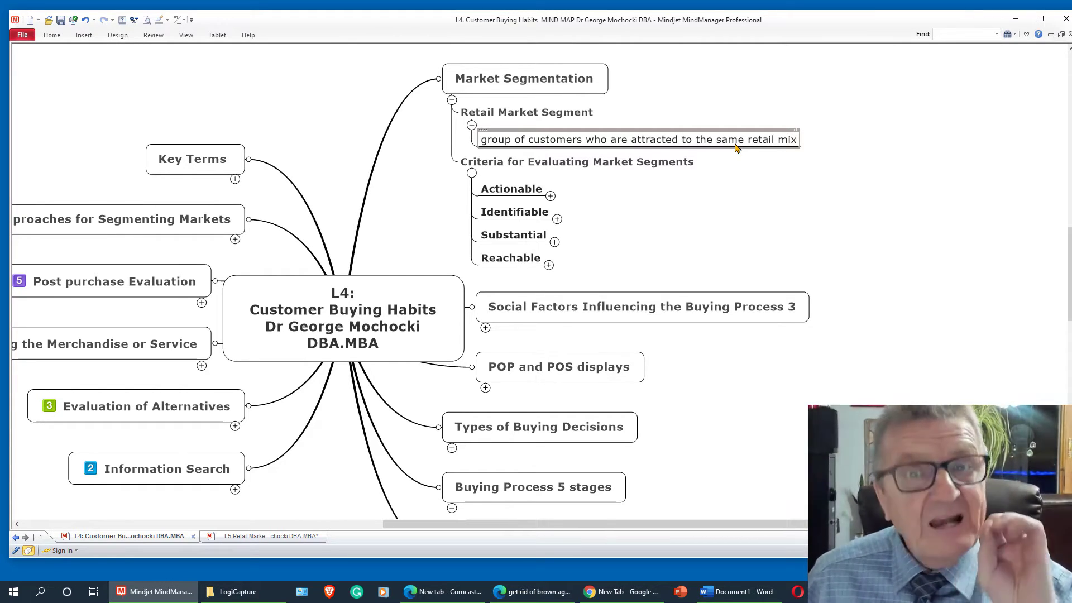
{"action": "left_click", "coordinate": [576, 162]}
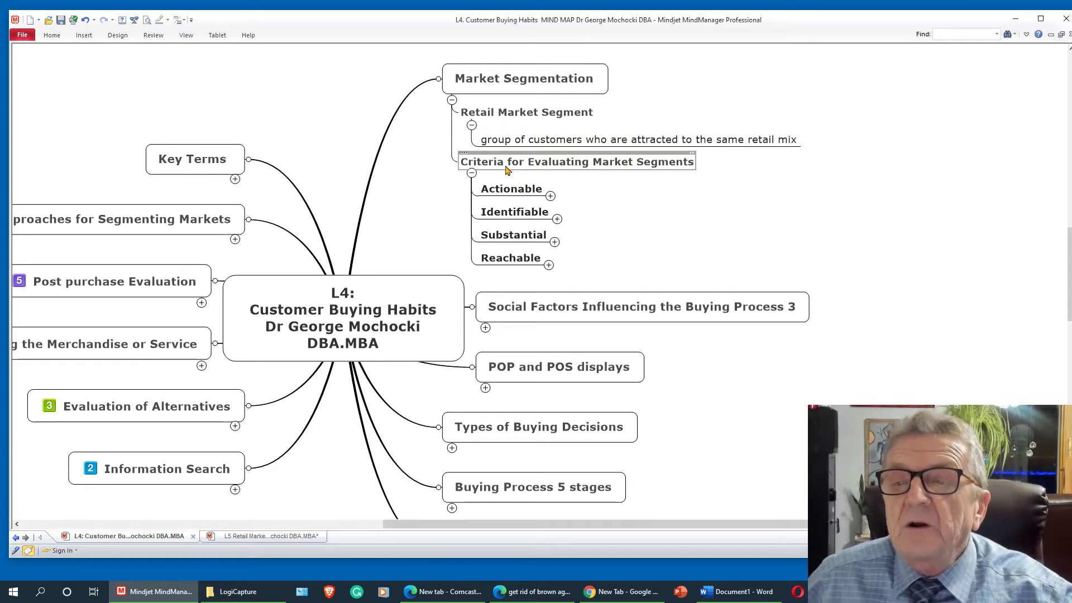
Select the Actionable, Identifiable, Substantial and fourth evaluation criteria in turn
{"action": "left_click", "coordinate": [511, 188]}
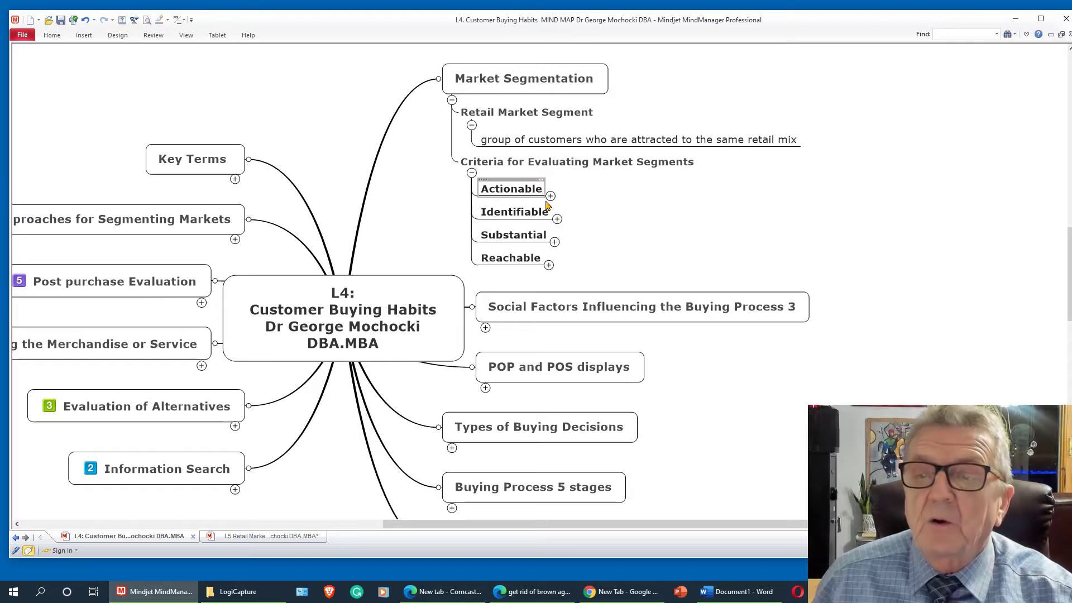
{"action": "left_click", "coordinate": [514, 213]}
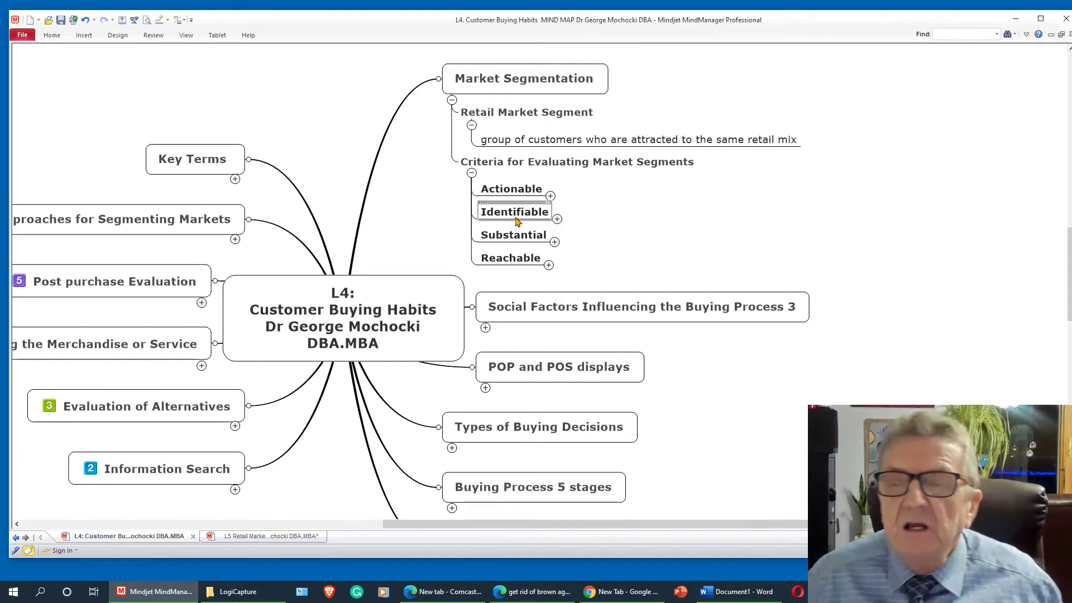
{"action": "left_click", "coordinate": [513, 235]}
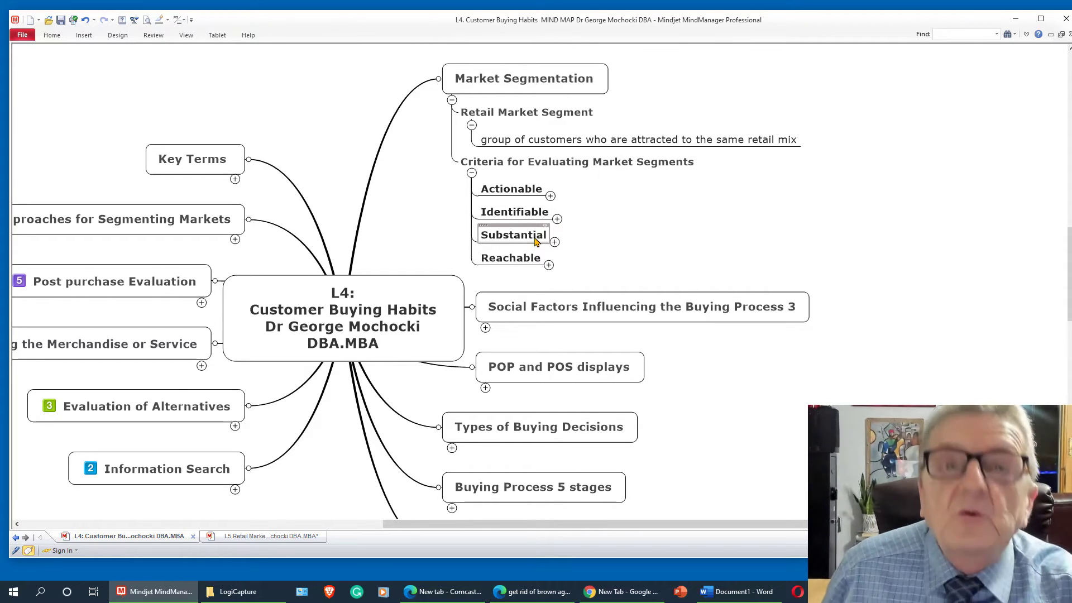
{"action": "left_click", "coordinate": [508, 258]}
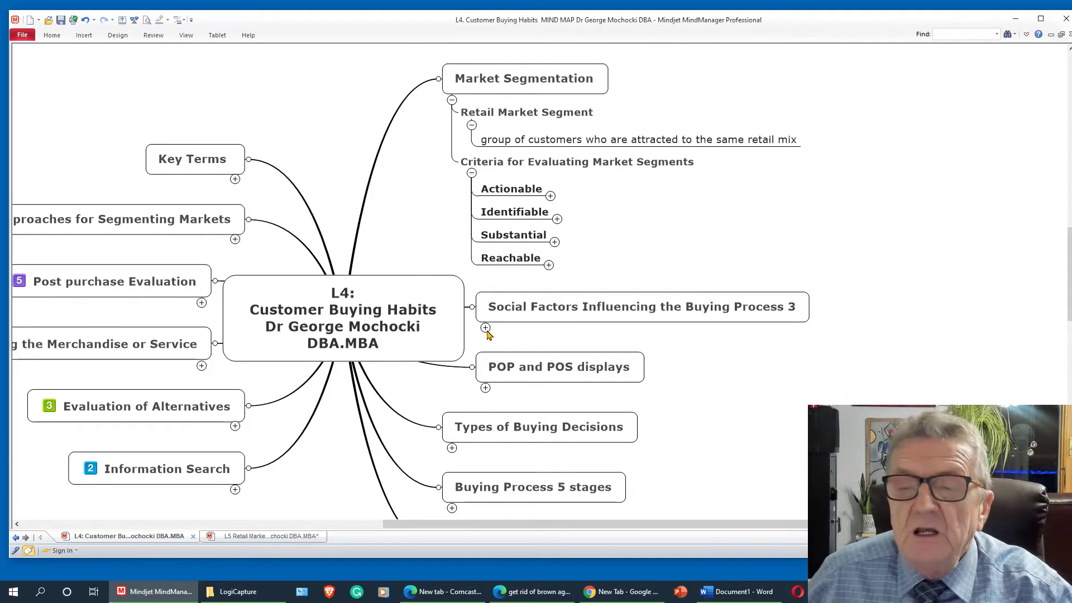
Expand Social Factors Influencing the Buying Process 3 and view its factors chart
{"action": "left_click", "coordinate": [483, 326]}
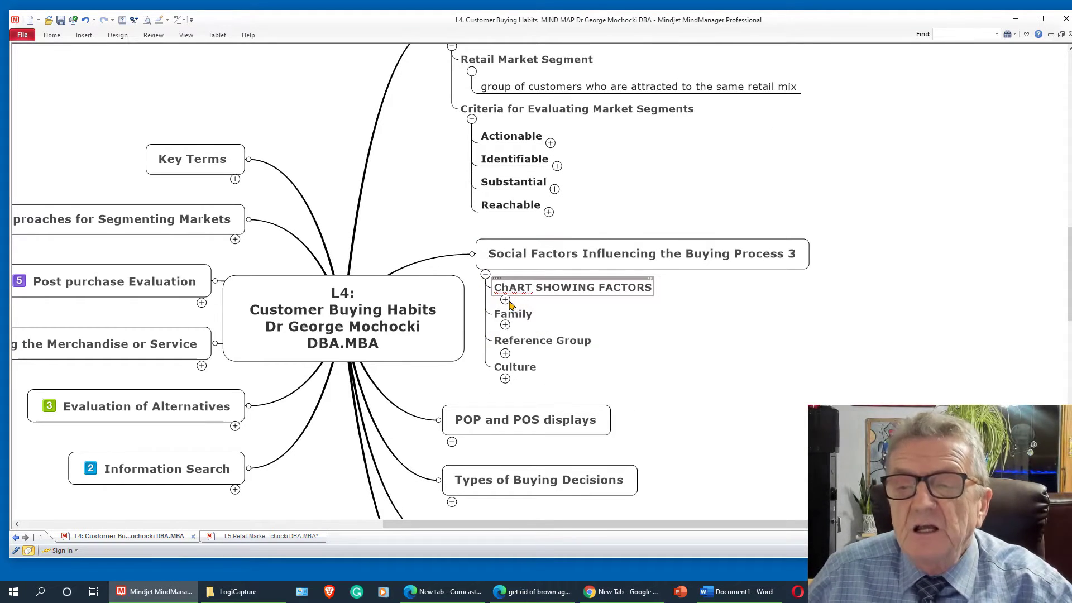
{"action": "left_click", "coordinate": [504, 300]}
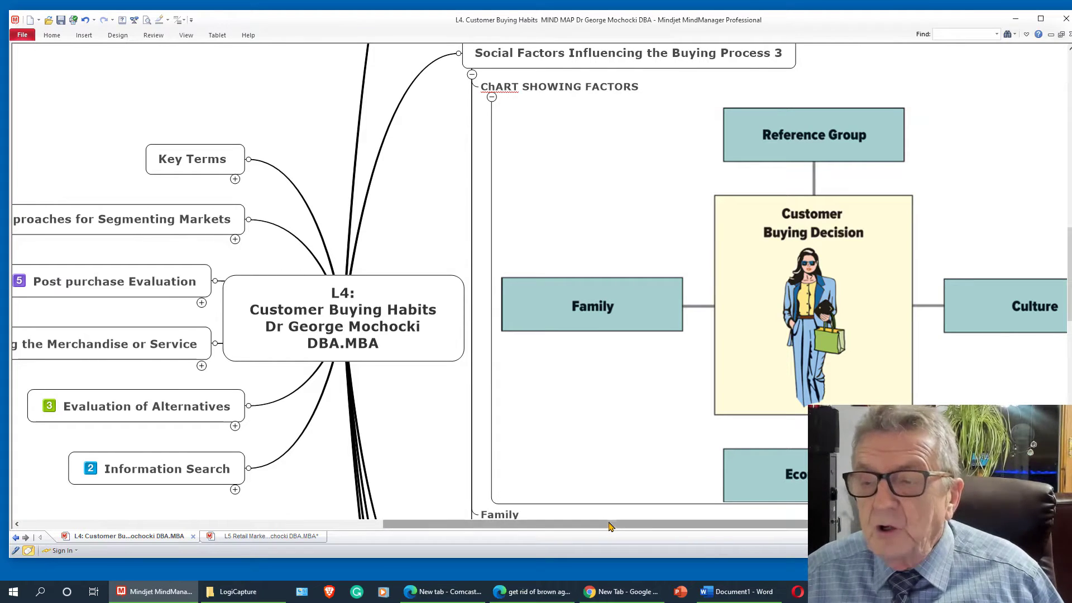
{"action": "scroll", "scroll_direction": "right", "scroll_amount": 3}
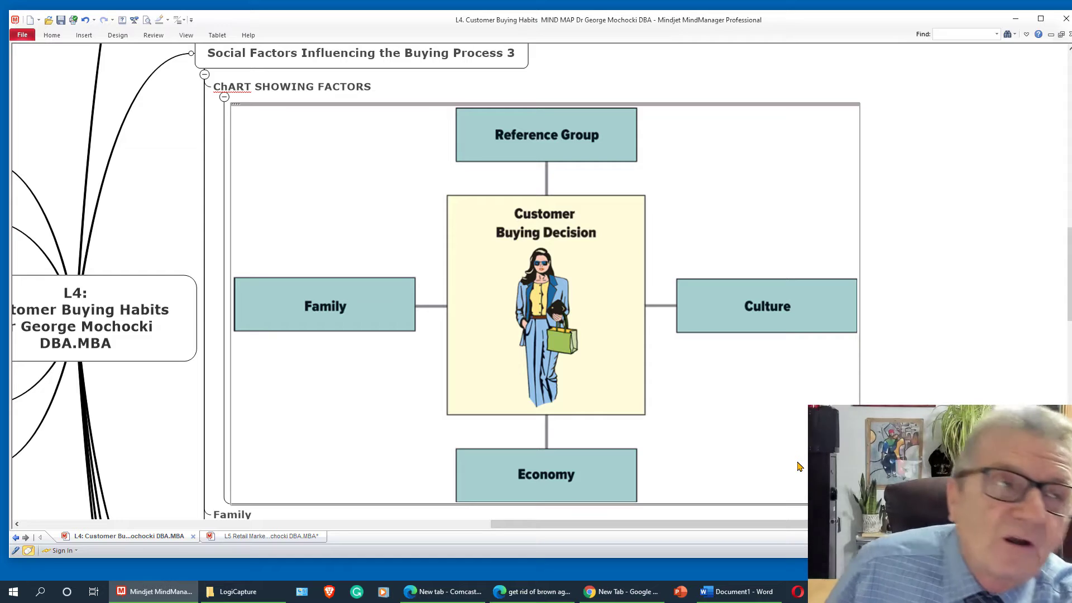
{"action": "scroll", "scroll_direction": "down", "scroll_amount": 3}
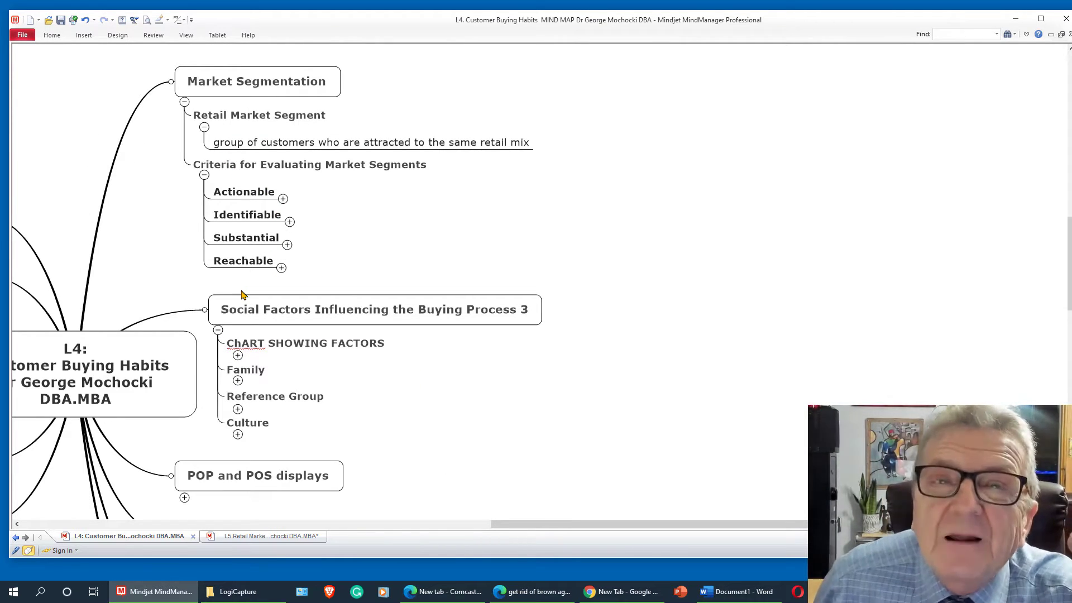
Review Reference Group, then expand POP and POS displays to show its definitions
{"action": "left_click", "coordinate": [274, 395]}
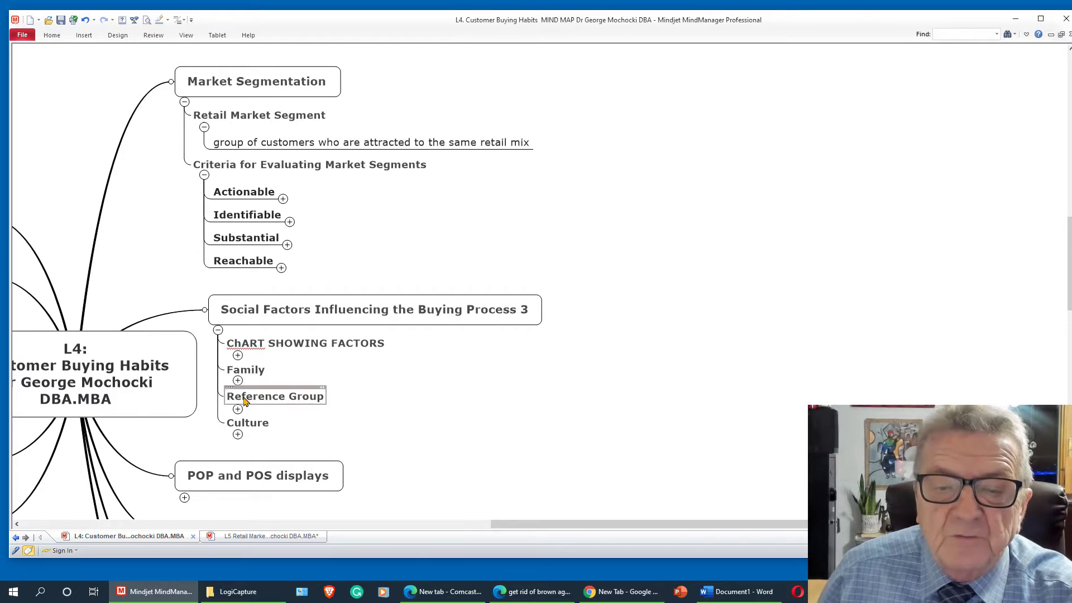
{"action": "scroll", "scroll_direction": "down", "scroll_amount": 3}
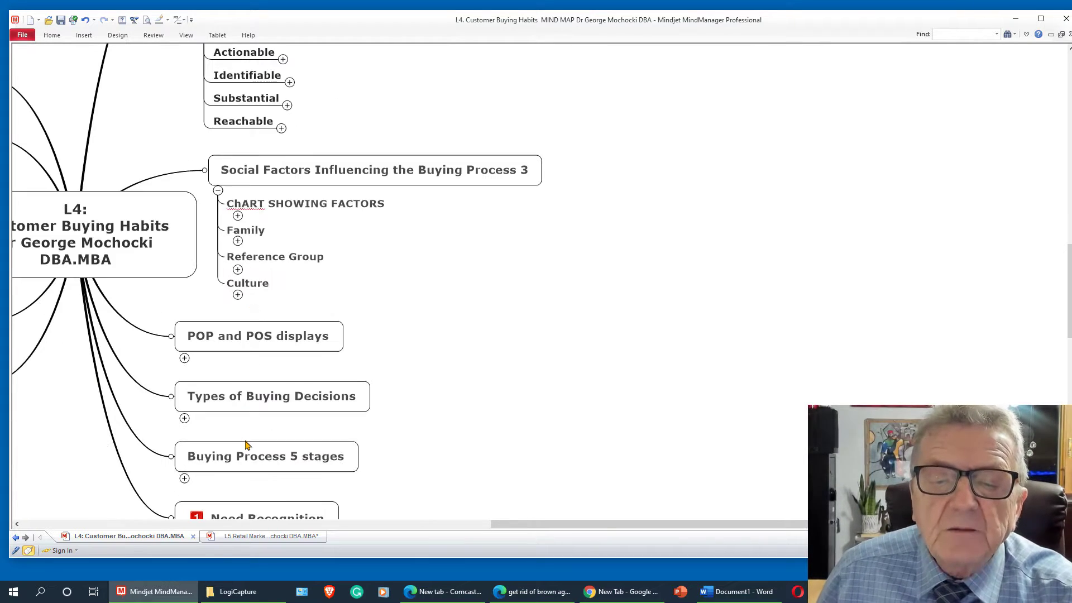
{"action": "left_click", "coordinate": [258, 336]}
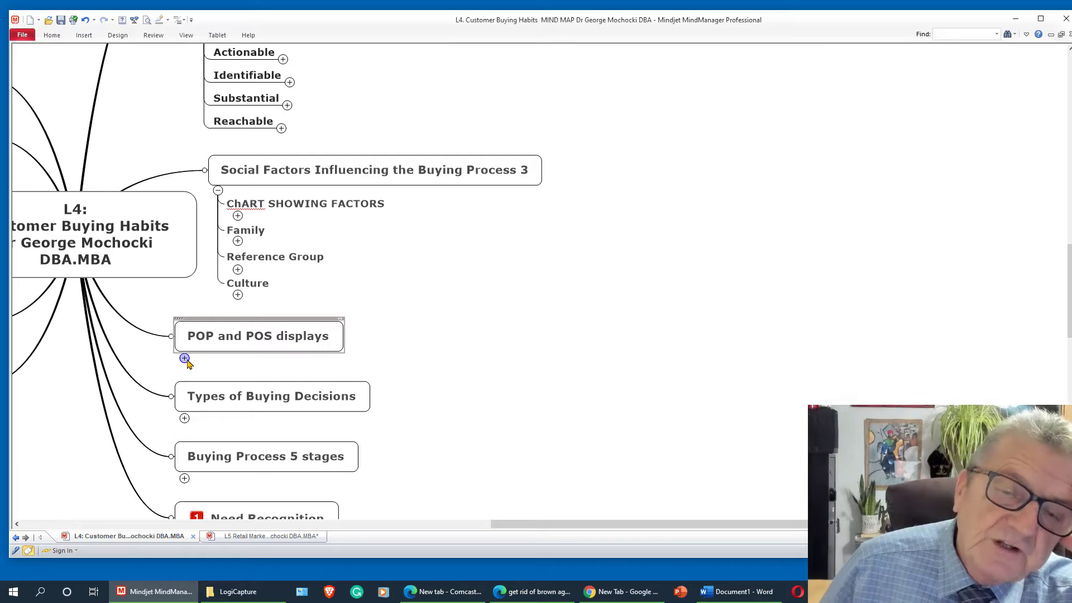
{"action": "left_click", "coordinate": [184, 358]}
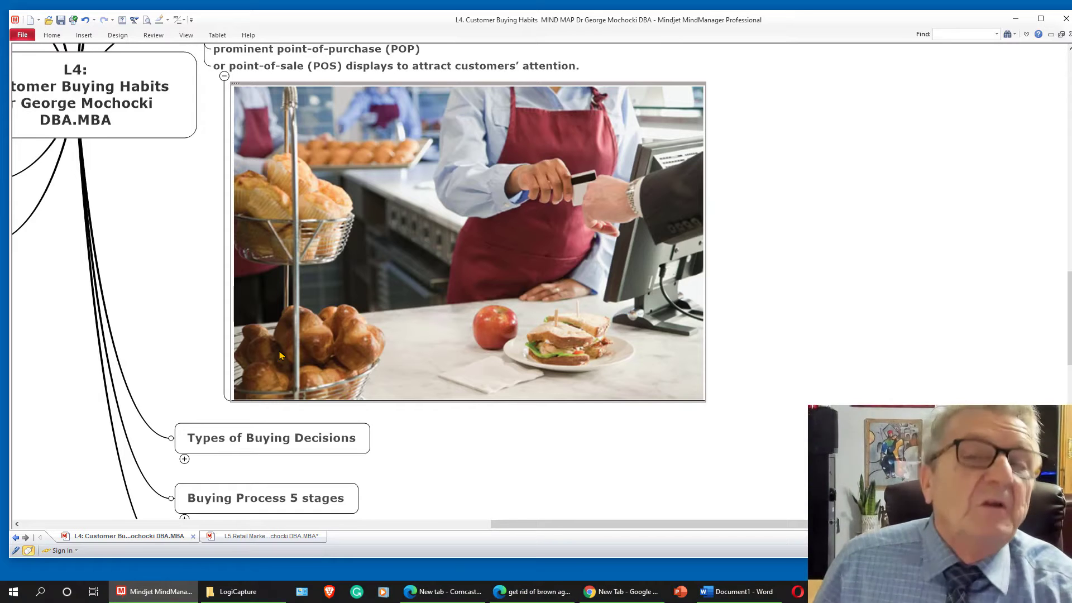
{"action": "mouse_move", "coordinate": [325, 279]}
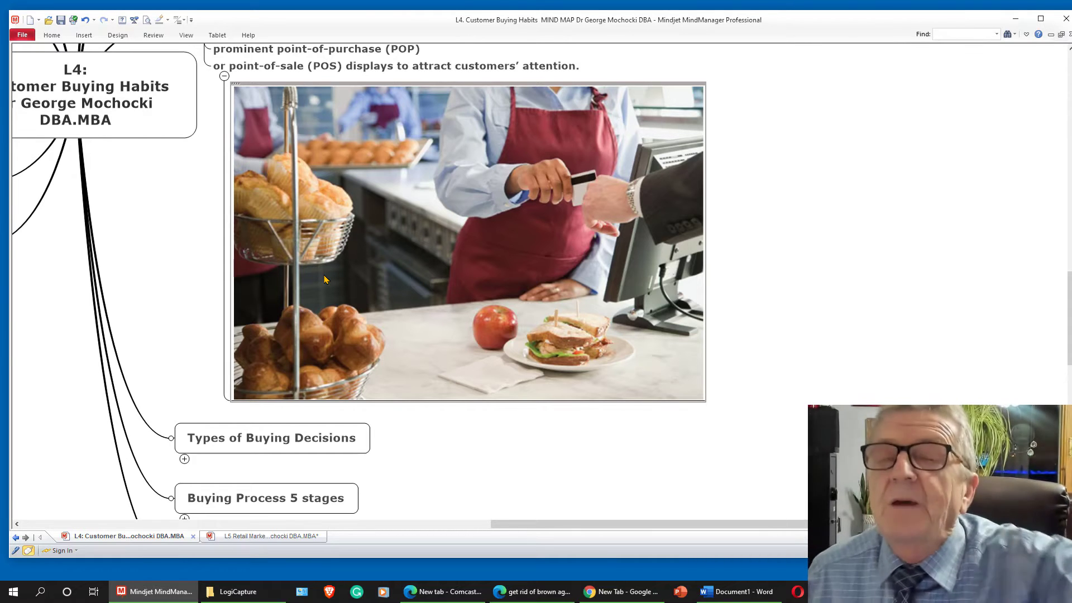
{"action": "scroll", "scroll_direction": "down", "scroll_amount": 3}
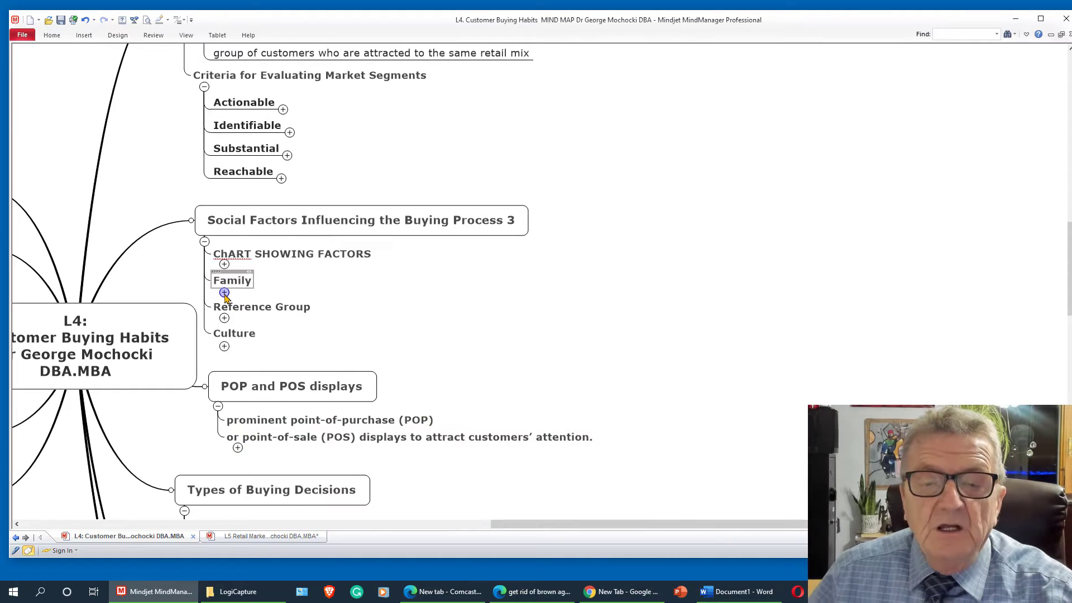
Expand Extended Problem Solving and select its Financial, Physical and Social risks subtopics
{"action": "scroll", "scroll_direction": "down", "scroll_amount": 3}
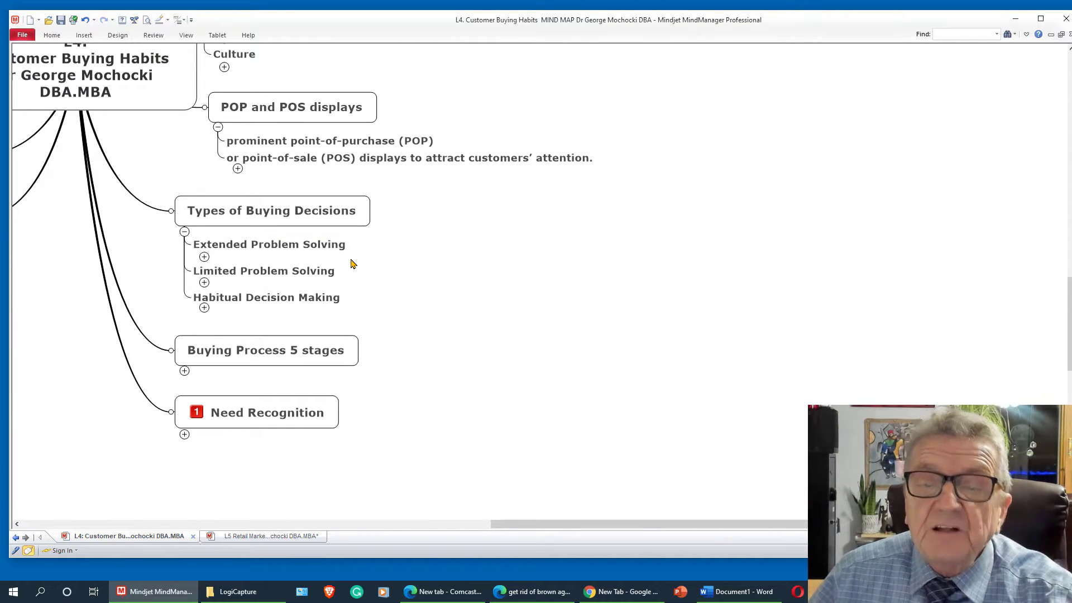
{"action": "left_click", "coordinate": [265, 245]}
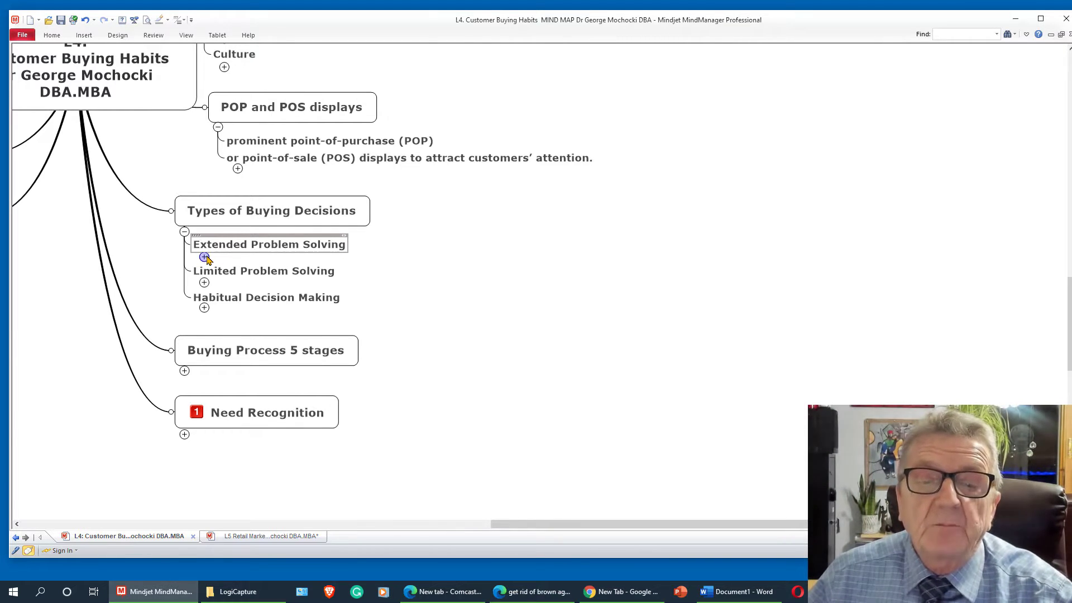
{"action": "left_click", "coordinate": [204, 256]}
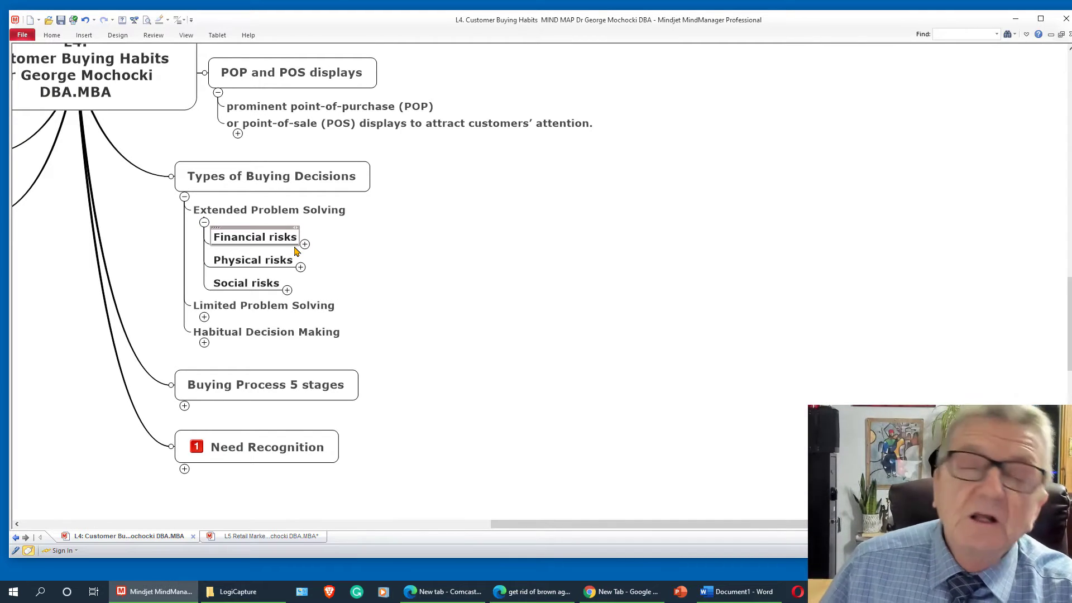
{"action": "left_click", "coordinate": [252, 260]}
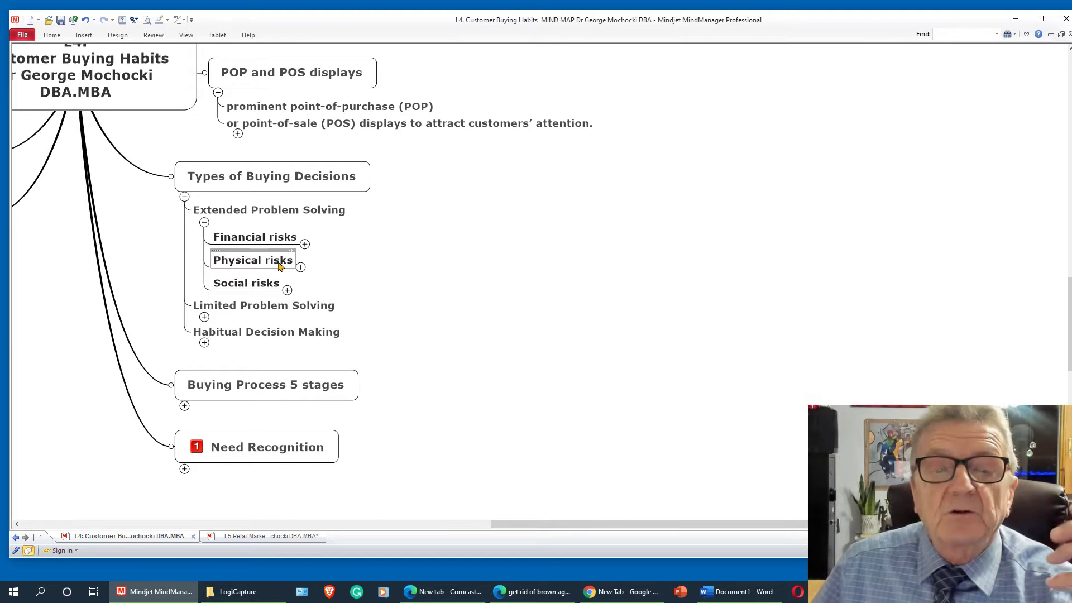
{"action": "left_click", "coordinate": [244, 283]}
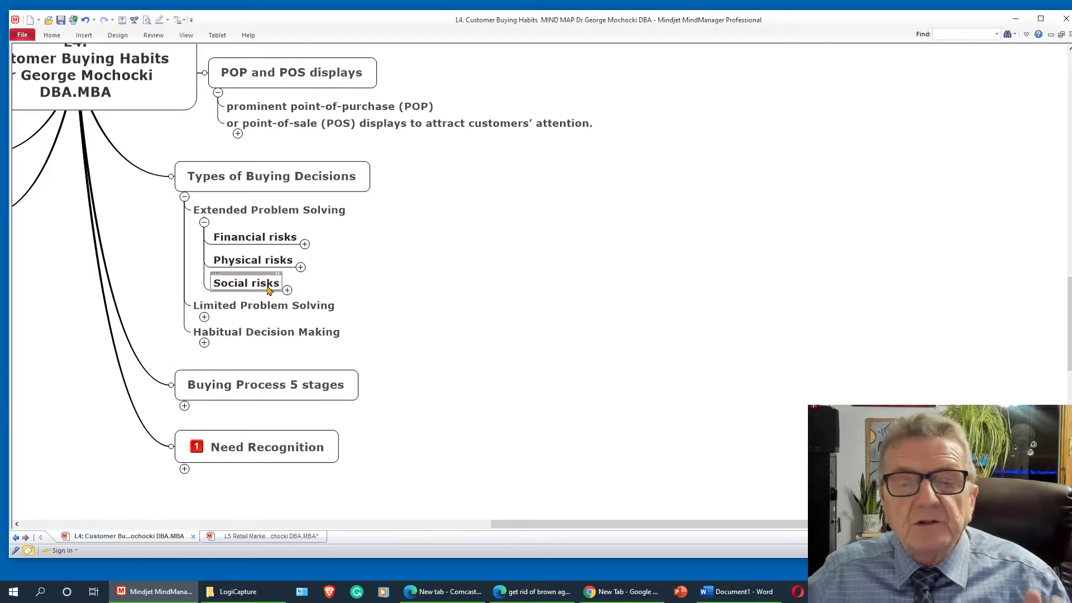
Expand Limited Problem Solving to show prior buying experience and impulse buying
{"action": "left_click", "coordinate": [203, 317]}
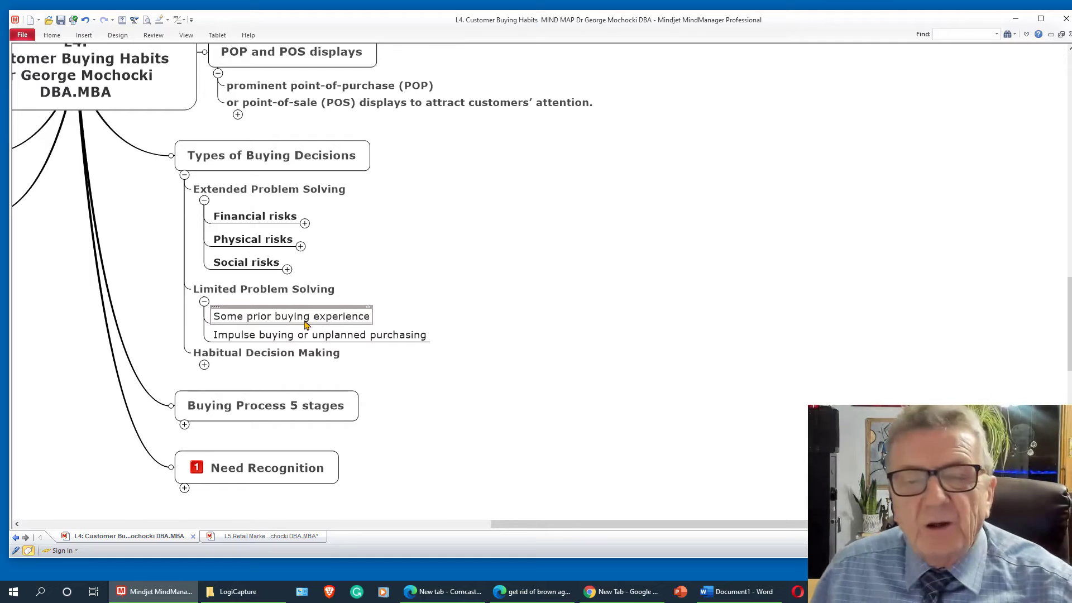
{"action": "left_click", "coordinate": [319, 335]}
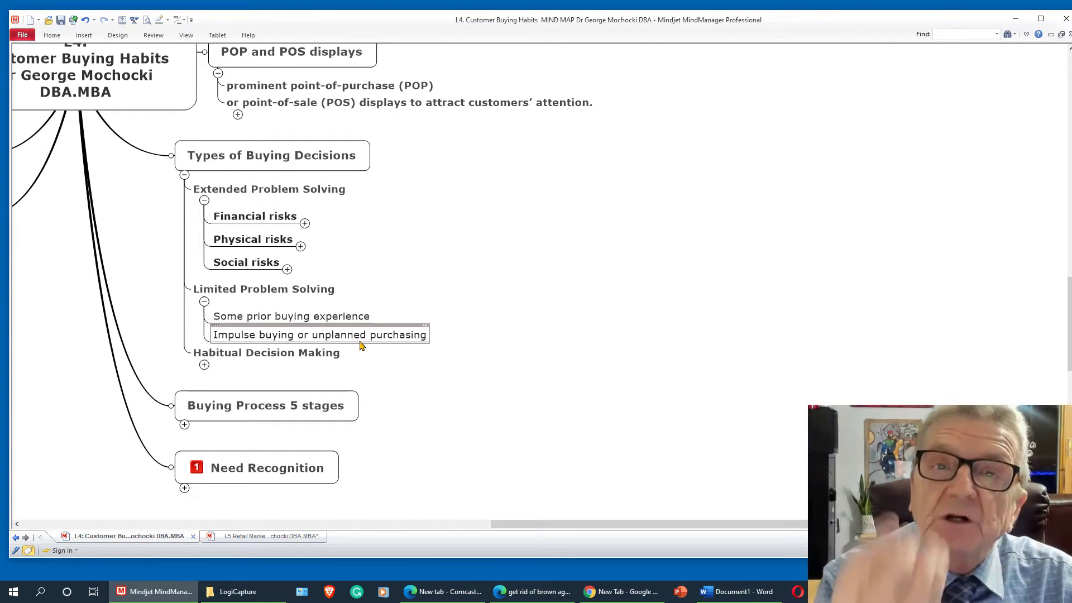
{"action": "mouse_move", "coordinate": [380, 339]}
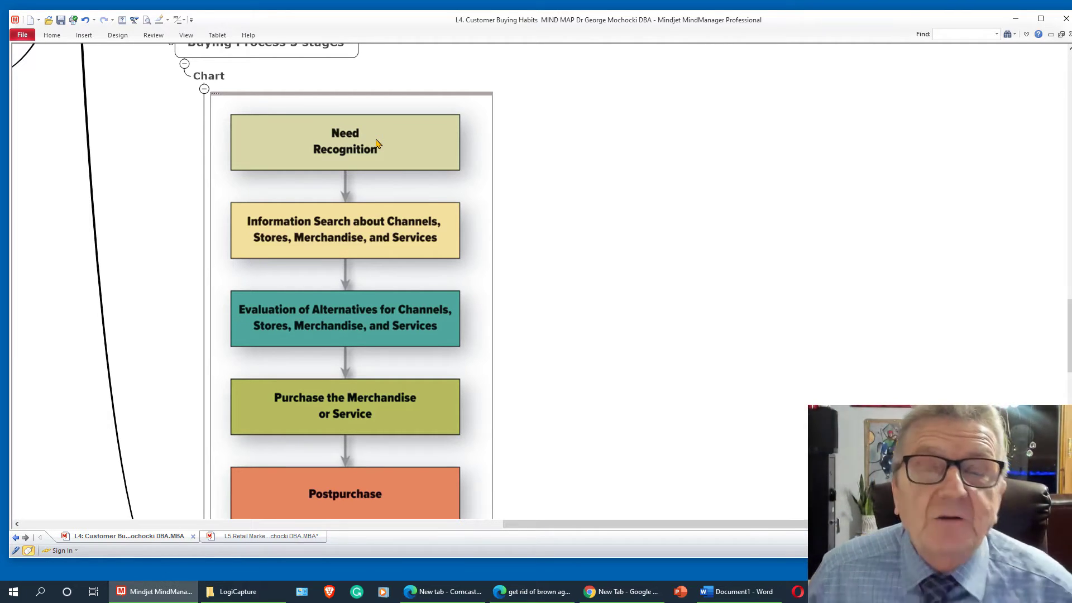
{"action": "mouse_move", "coordinate": [377, 180]}
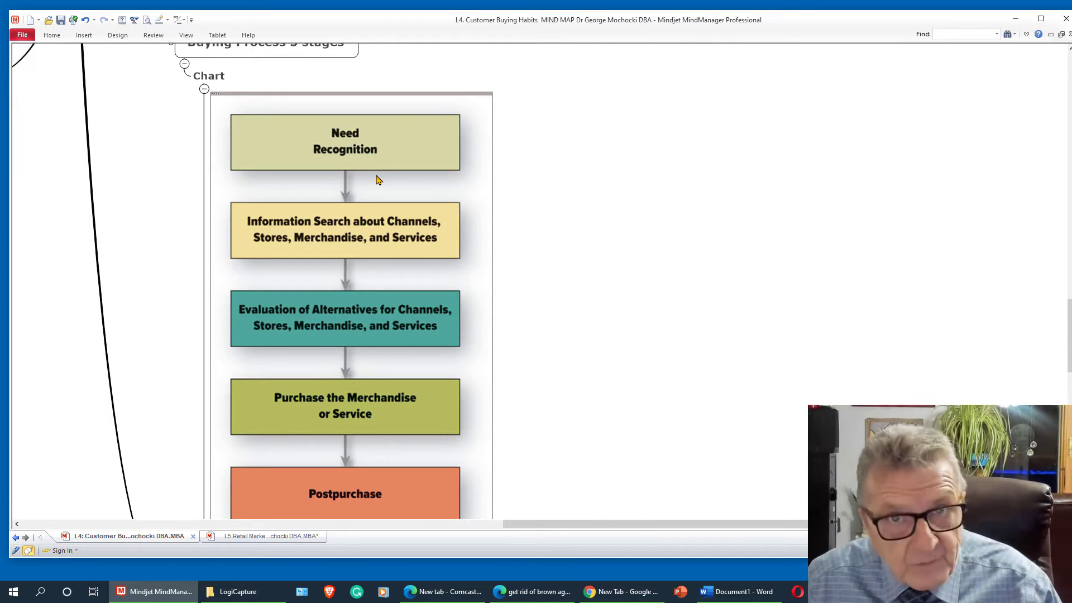
{"action": "mouse_move", "coordinate": [358, 230]}
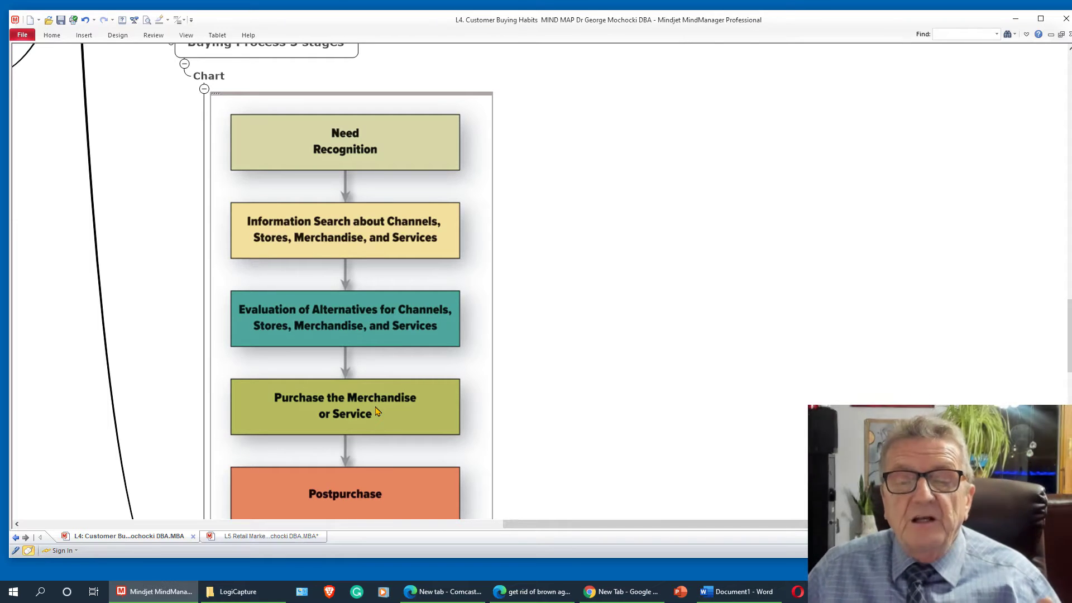
Scroll down through the five-stage buying process chart
{"action": "scroll", "scroll_direction": "down", "scroll_amount": 3}
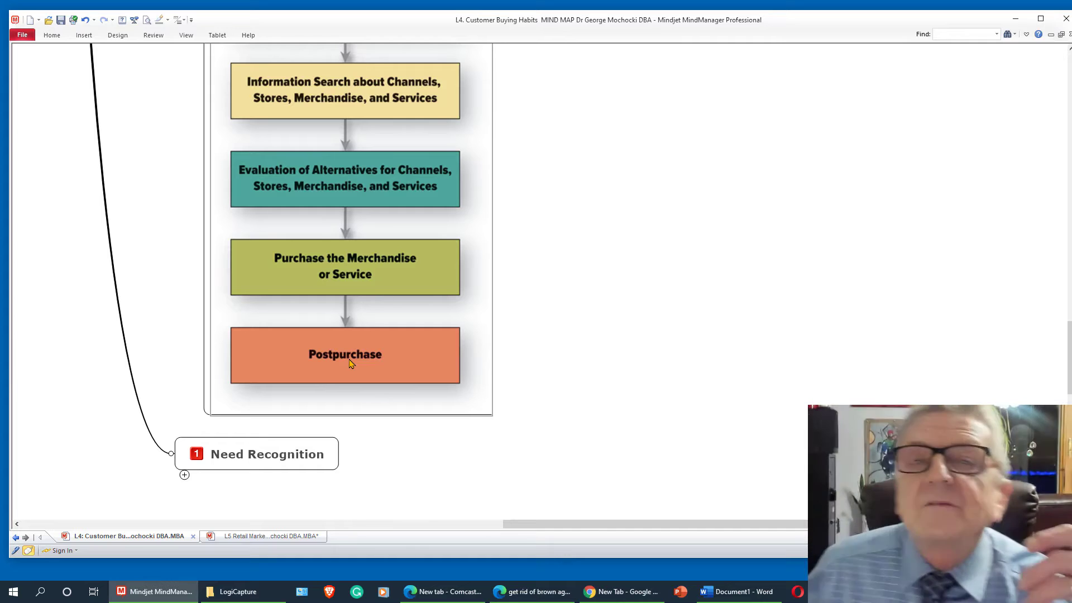
{"action": "mouse_move", "coordinate": [110, 583]}
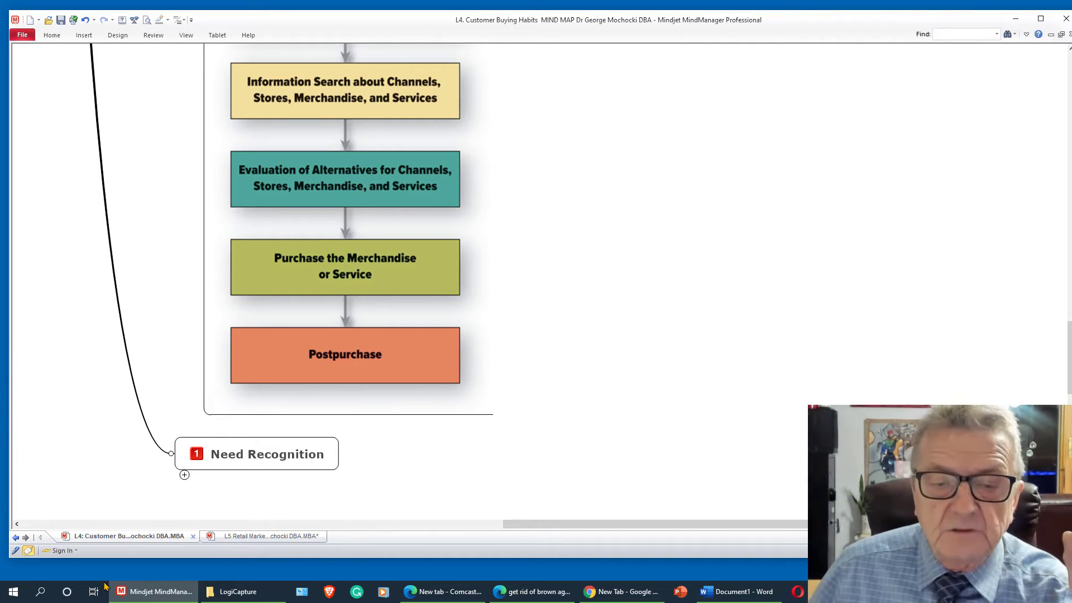
Expand Need Recognition, Types of Needs, Hedonic, Utilitarian and Conflicting Needs explanations
{"action": "left_click", "coordinate": [184, 474]}
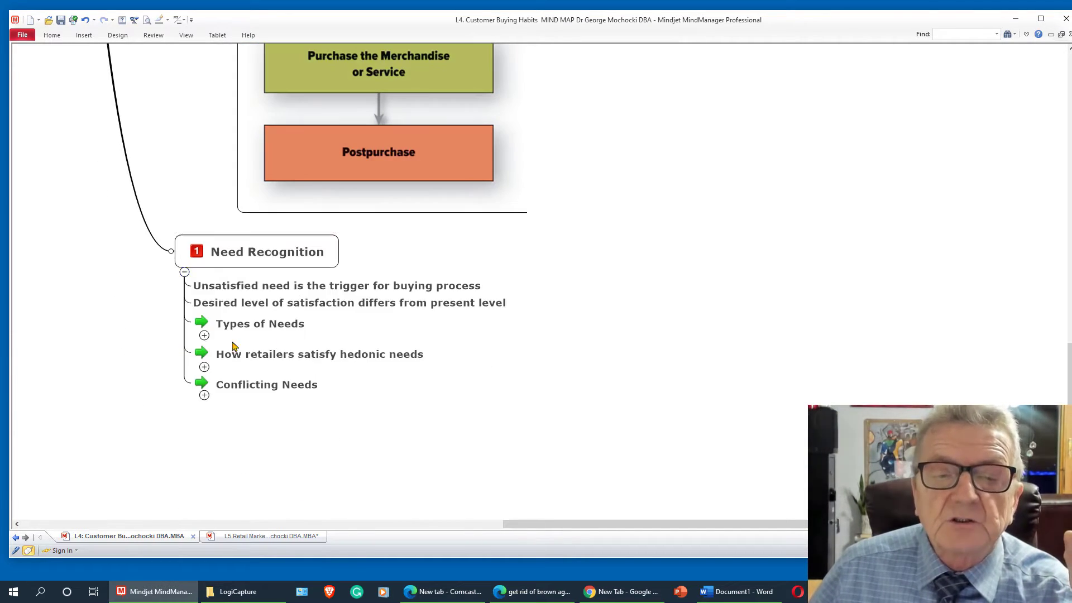
{"action": "left_click", "coordinate": [319, 354]}
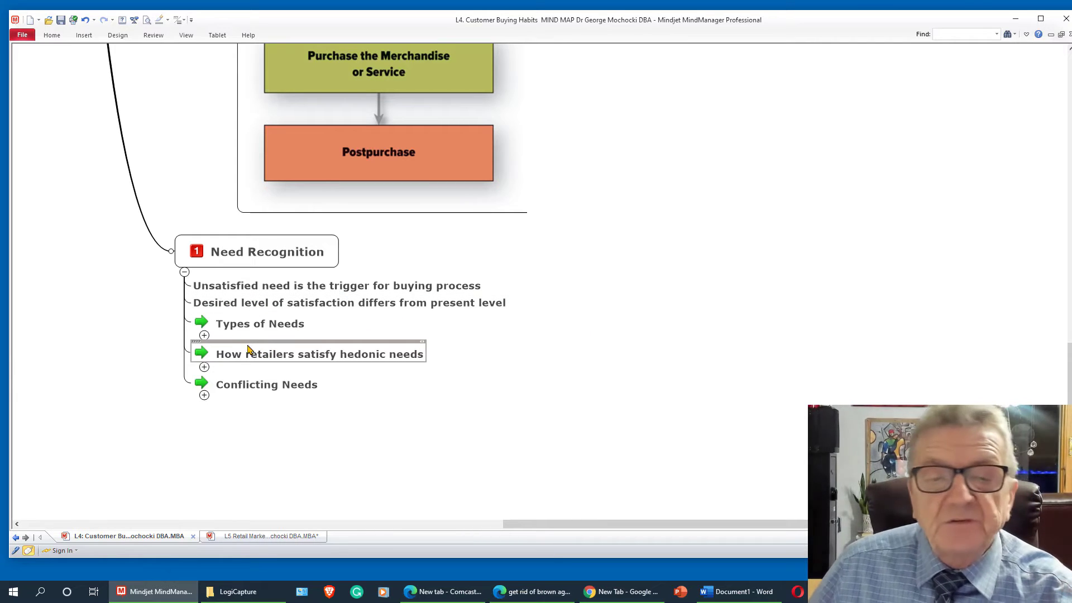
{"action": "left_click", "coordinate": [203, 335]}
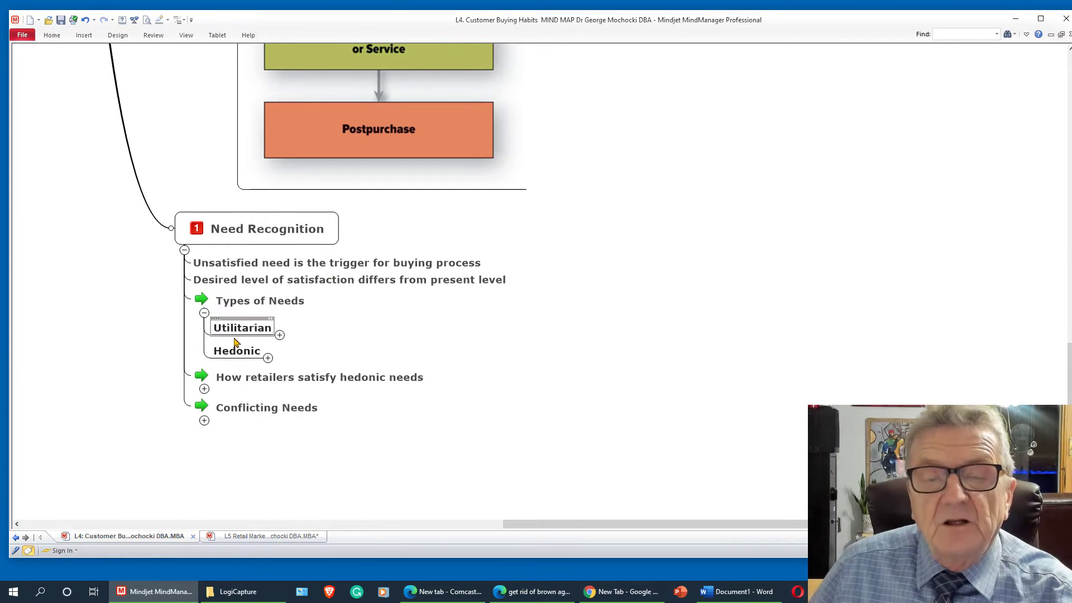
{"action": "left_click", "coordinate": [268, 359]}
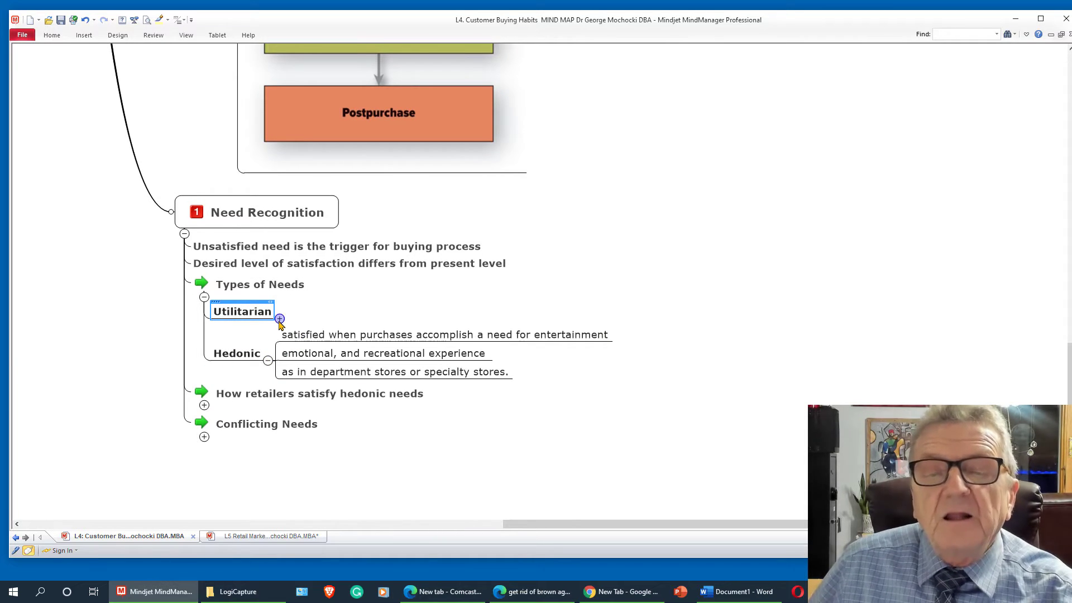
{"action": "left_click", "coordinate": [279, 317]}
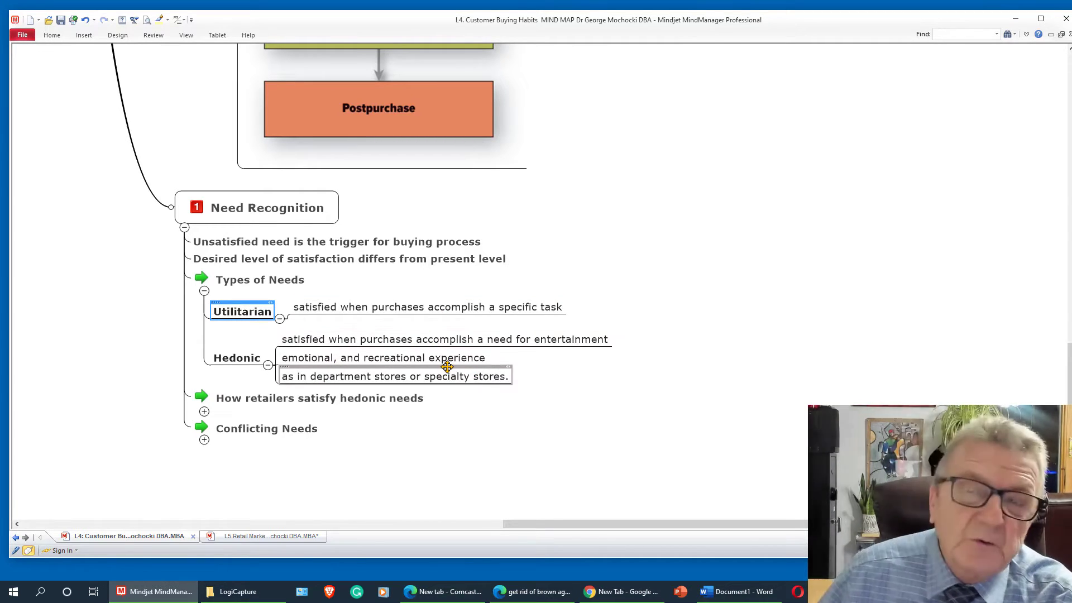
{"action": "mouse_move", "coordinate": [268, 347]}
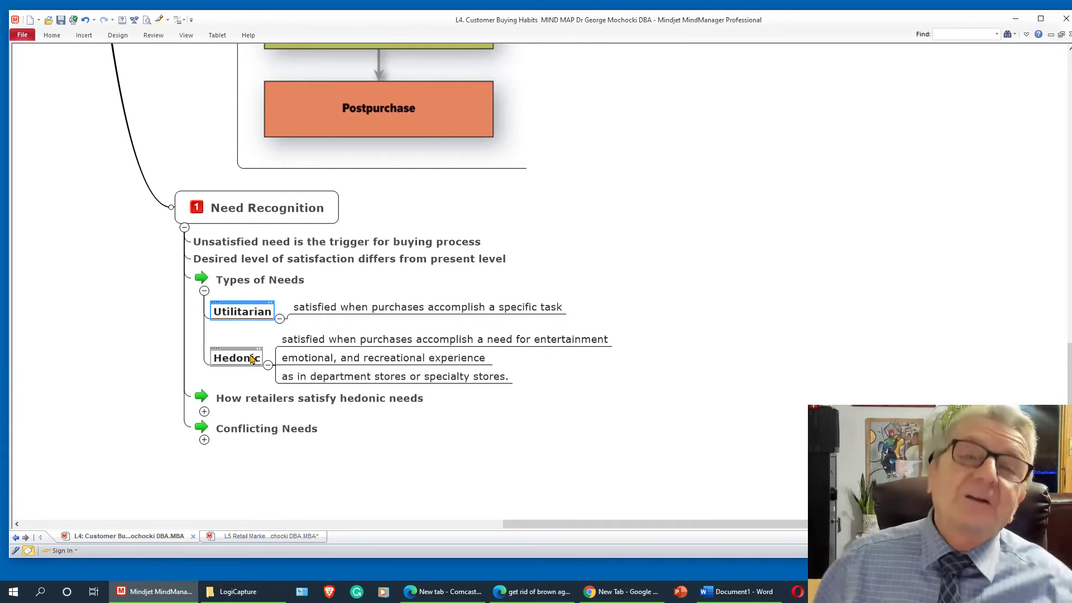
{"action": "left_click", "coordinate": [266, 428]}
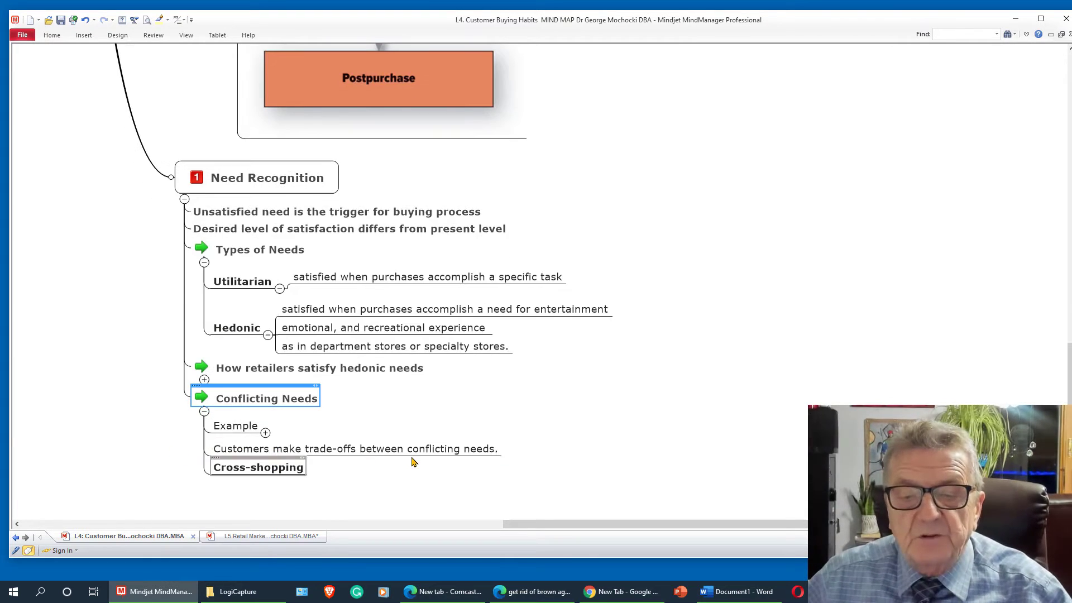
Pan to Information Search, select Internal sources and expand Evaluation of Alternatives
{"action": "left_click_drag", "start_coordinate": [410, 523], "coordinate": [264, 522]}
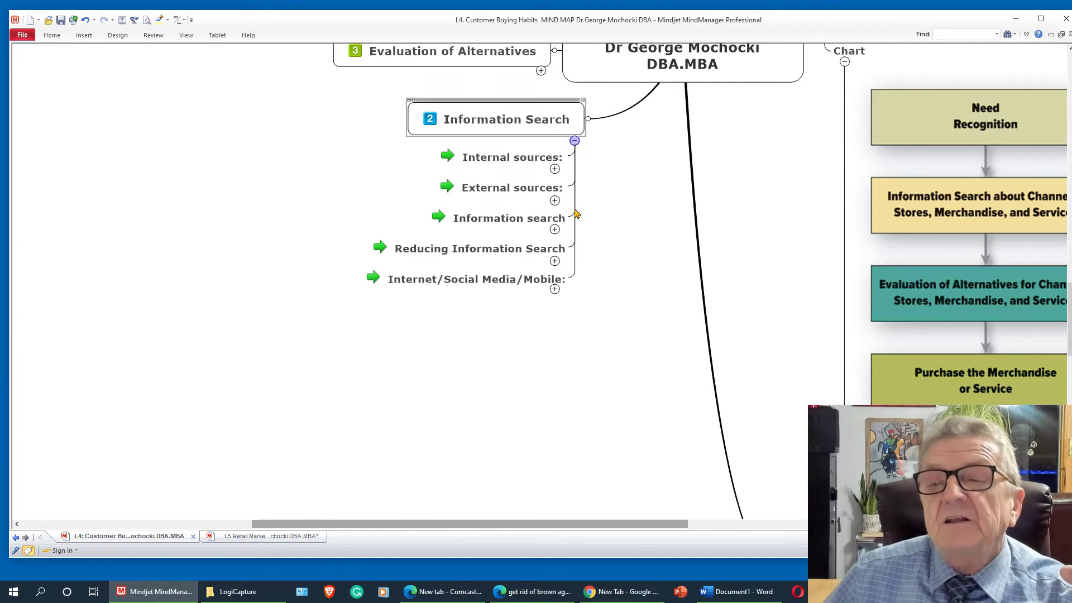
{"action": "left_click", "coordinate": [511, 157]}
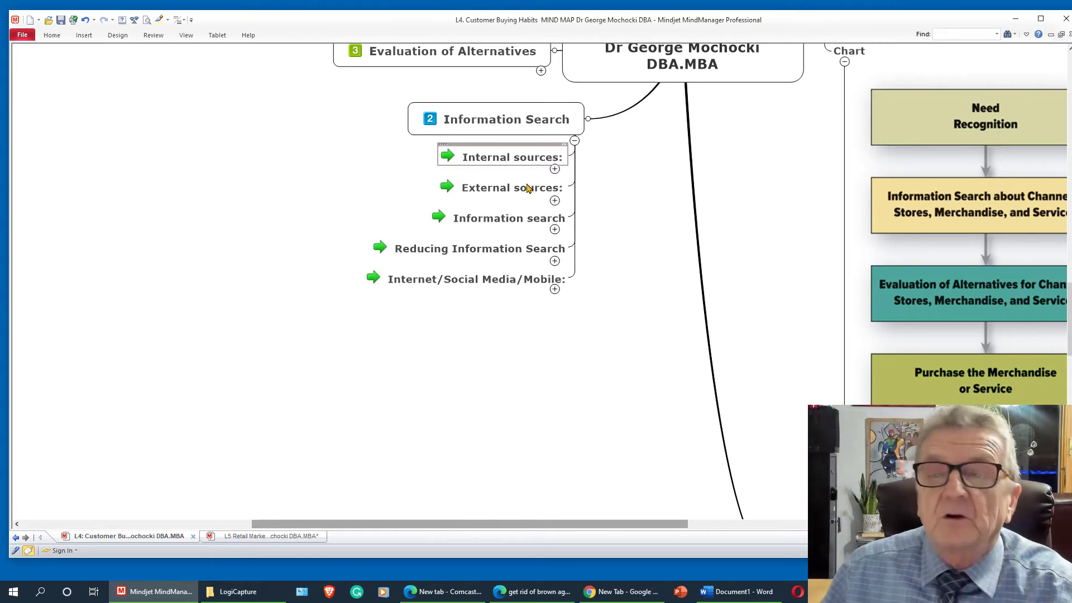
{"action": "left_click", "coordinate": [511, 188]}
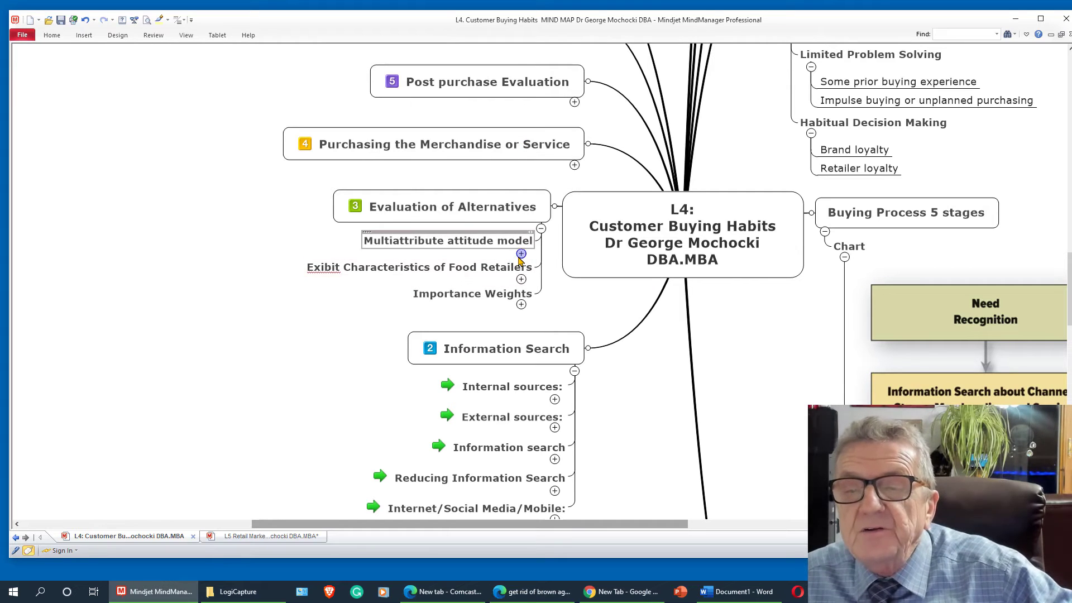
Expand Multiattribute attitude model, then the Purchasing the Merchandise or Service branch
{"action": "left_click", "coordinate": [521, 255]}
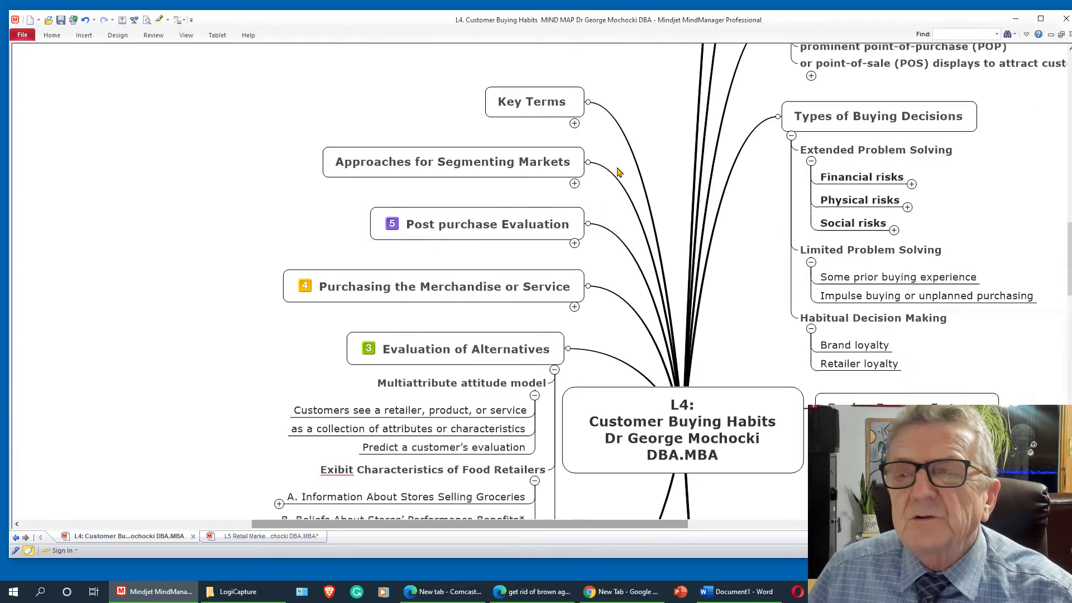
{"action": "left_click", "coordinate": [431, 286]}
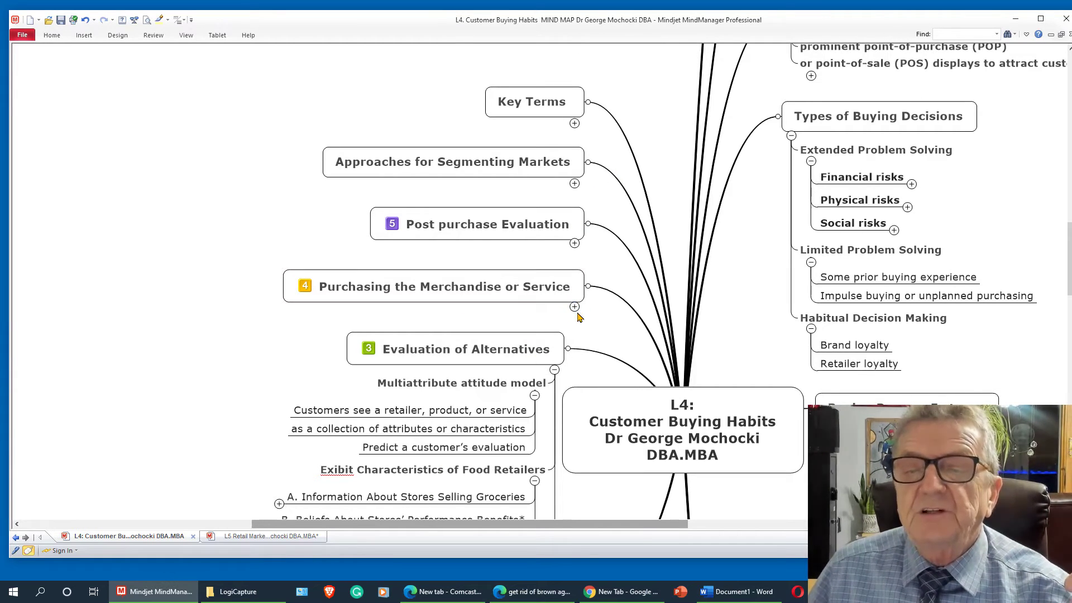
{"action": "left_click", "coordinate": [573, 306]}
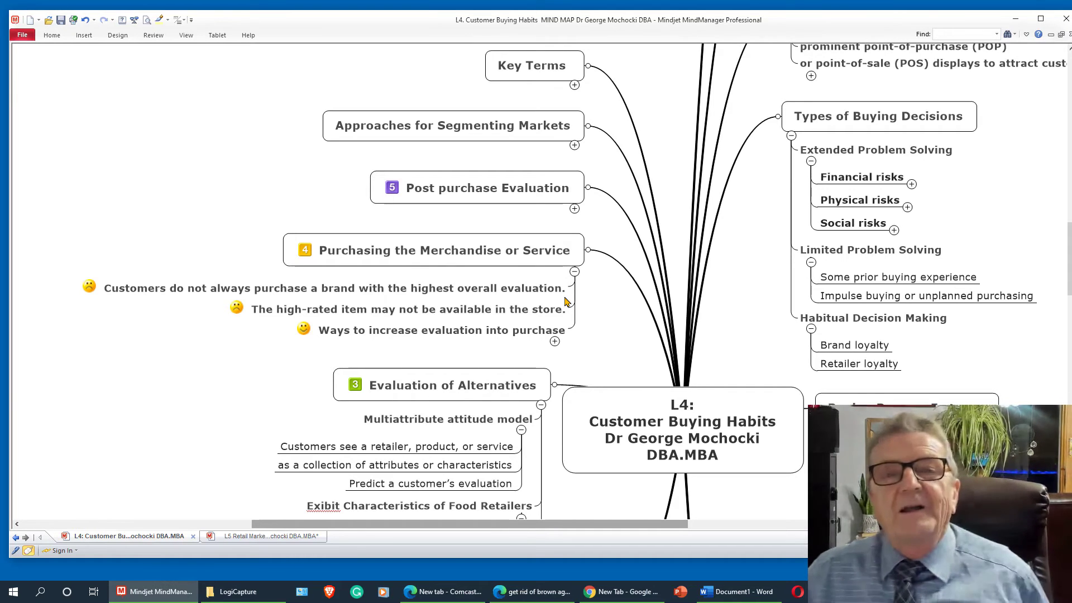
Expand Ways to increase evaluation into purchase and select Reduce risk of purchase mistake
{"action": "left_click", "coordinate": [442, 330]}
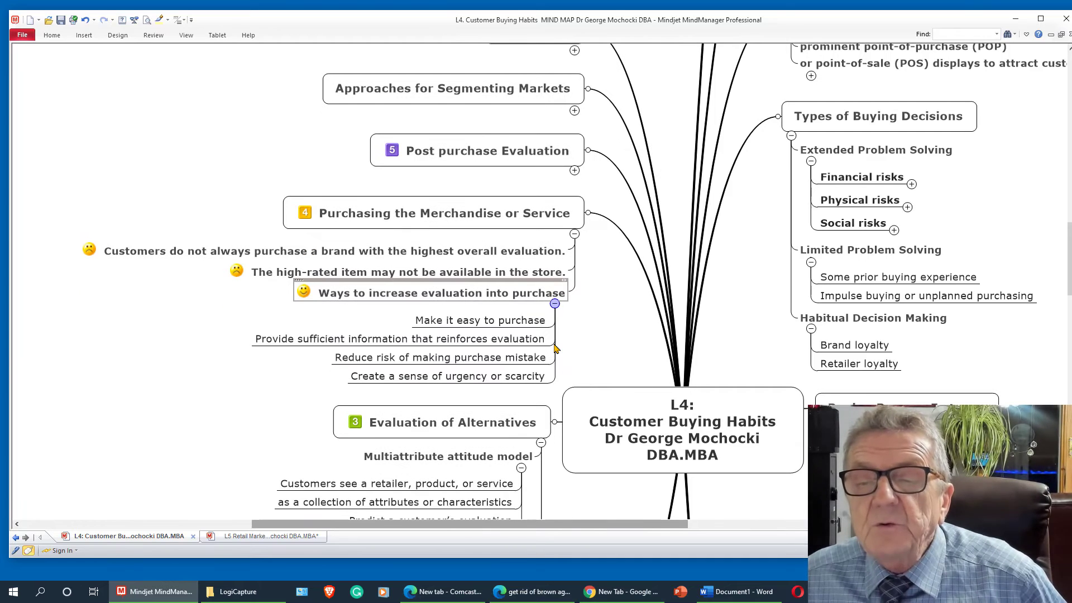
{"action": "left_click", "coordinate": [480, 320]}
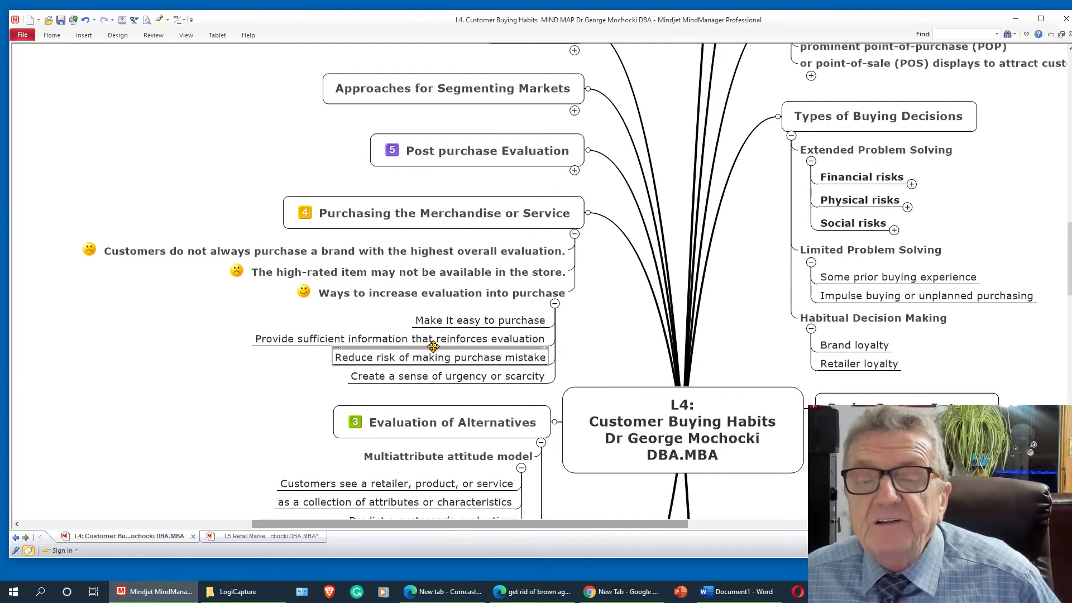
{"action": "mouse_move", "coordinate": [527, 362]}
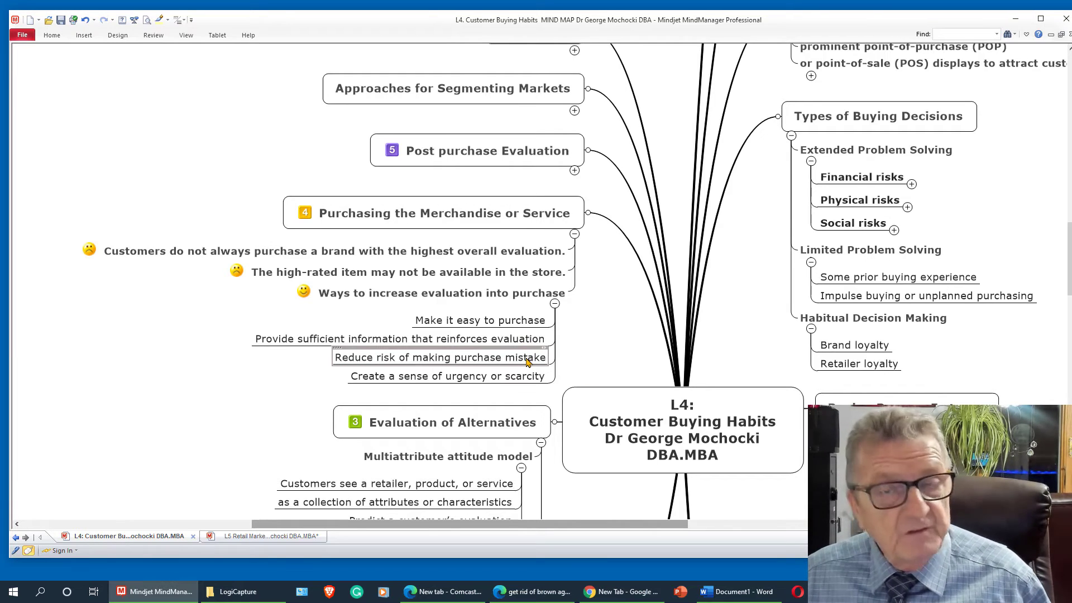
{"action": "scroll", "scroll_direction": "down", "scroll_amount": 3}
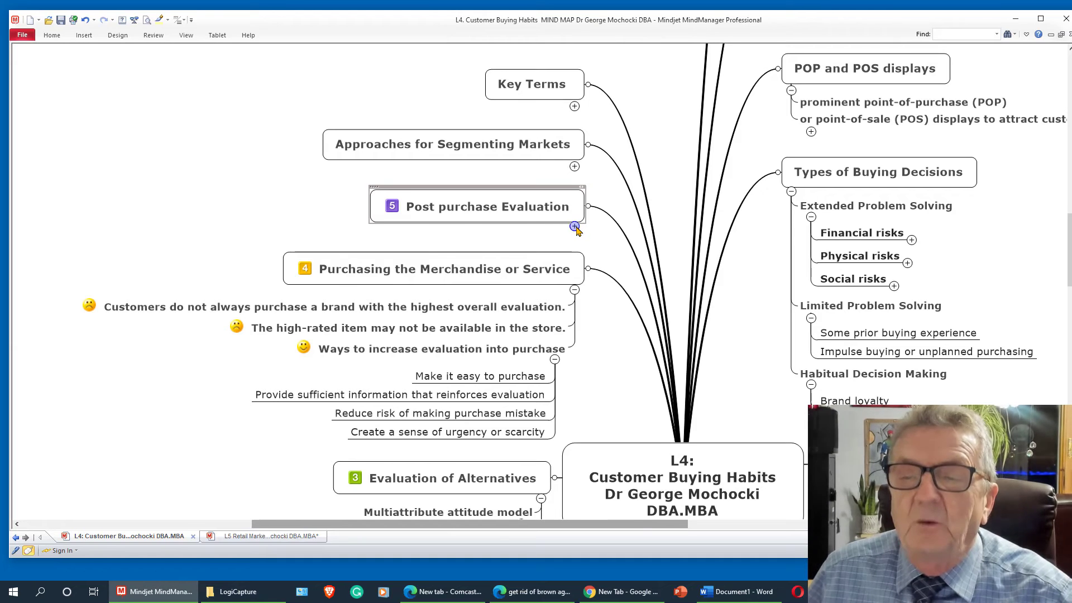
Expand Post purchase Evaluation and its 'A post-consumption evaluation' subtopic to reveal satisfaction, explanation and loyalty details
{"action": "left_click", "coordinate": [575, 225]}
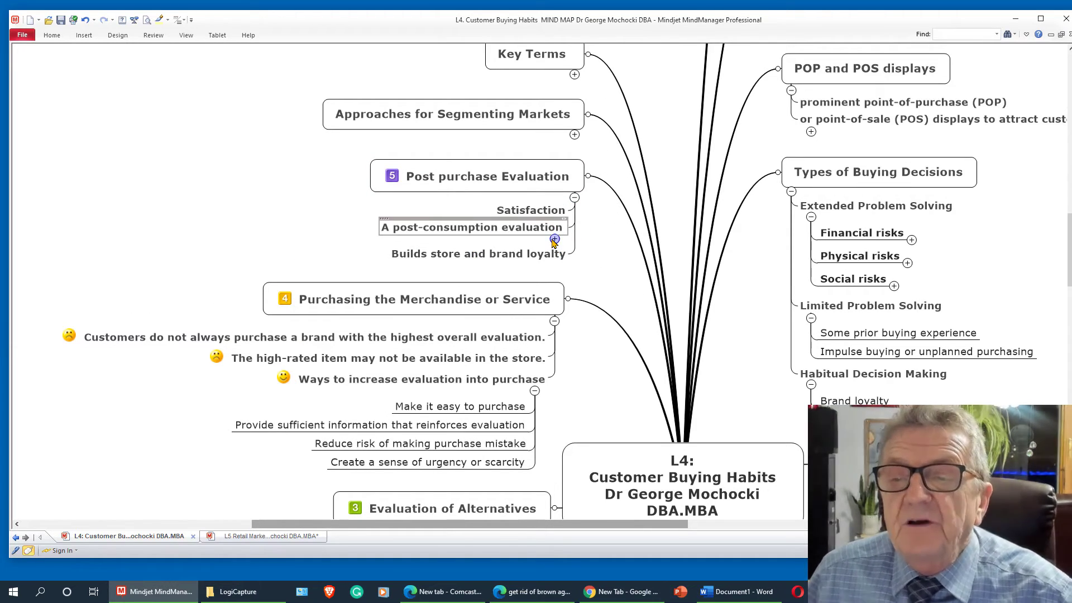
{"action": "left_click", "coordinate": [554, 239]}
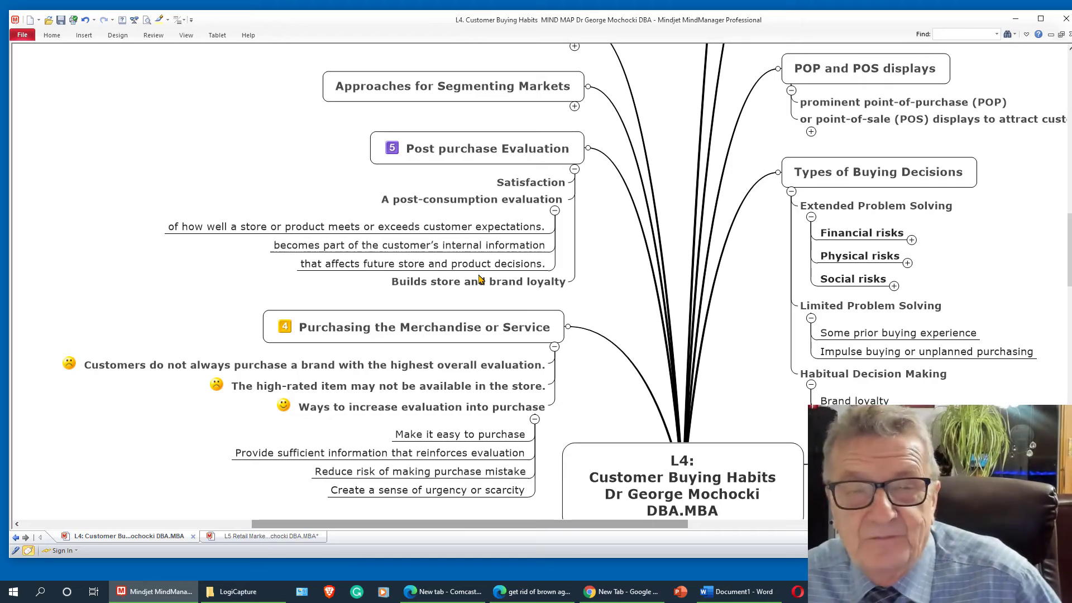
{"action": "mouse_move", "coordinate": [596, 128]}
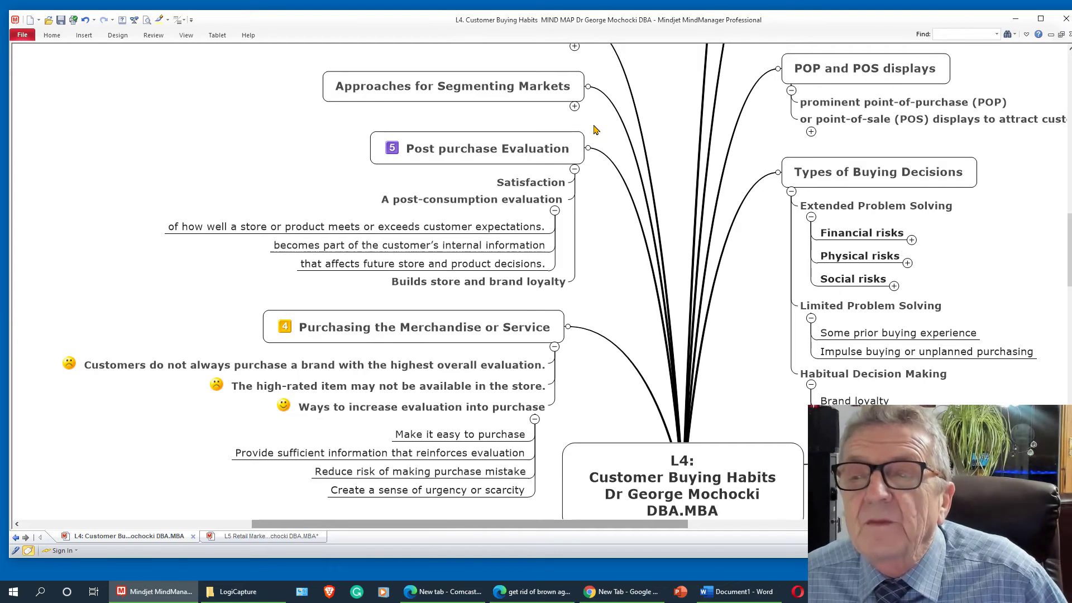
{"action": "mouse_move", "coordinate": [593, 123]}
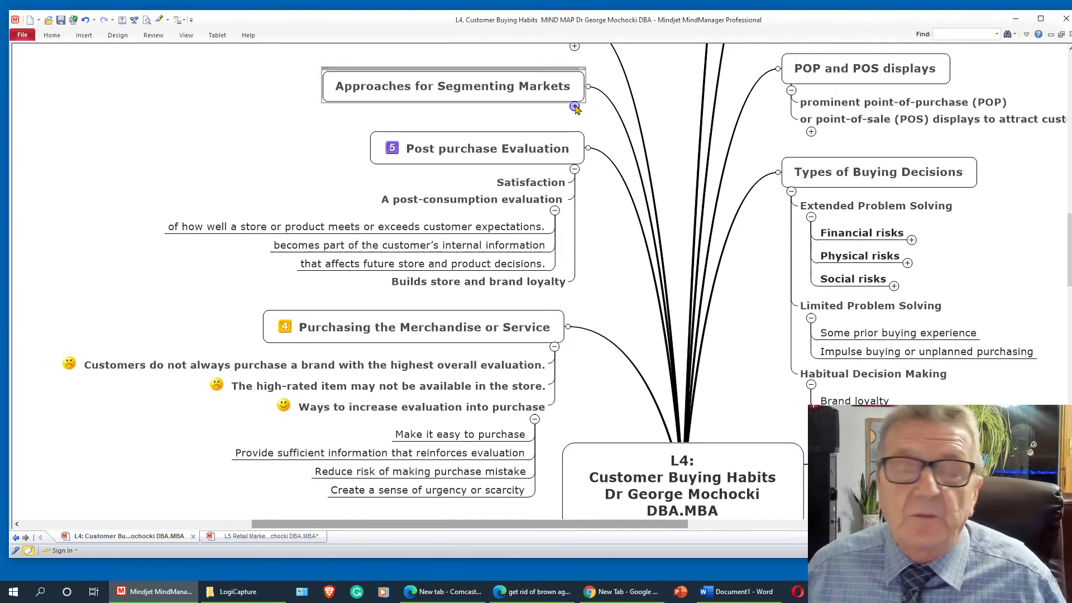
Expand Approaches for Segmenting Markets to list Geographic through DIFFERENT SEGMENTS CHARTS, selecting the Lifestyle topic
{"action": "left_click", "coordinate": [574, 107]}
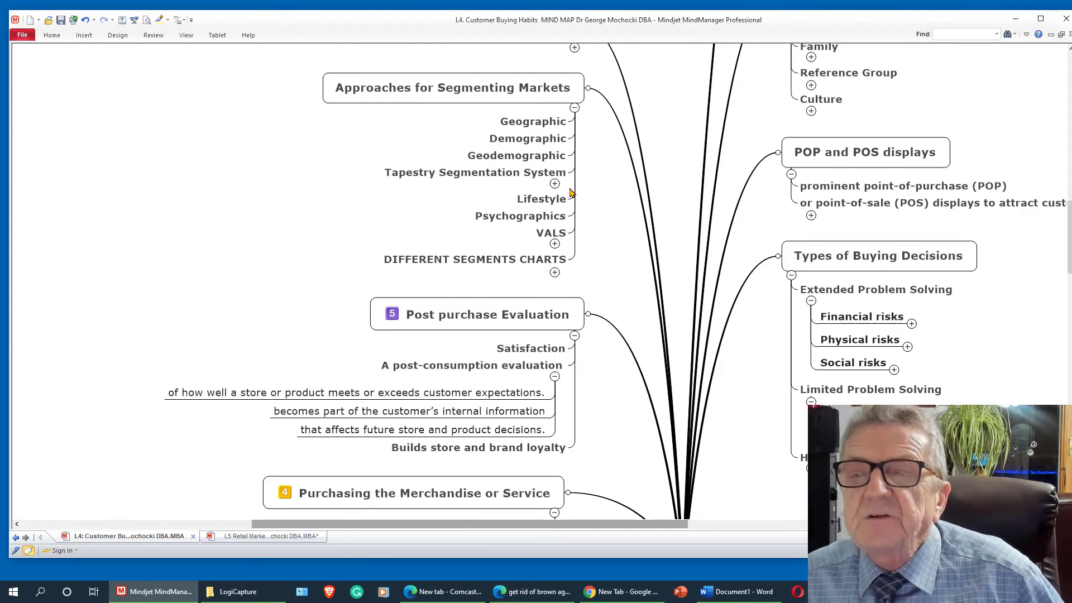
{"action": "left_click", "coordinate": [541, 199]}
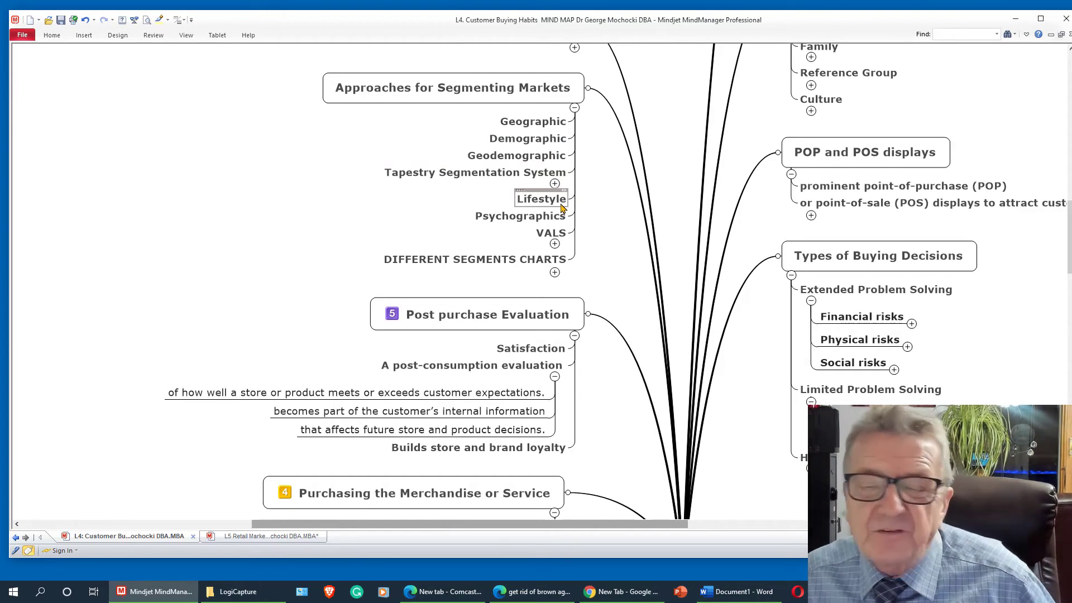
{"action": "left_click", "coordinate": [475, 172]}
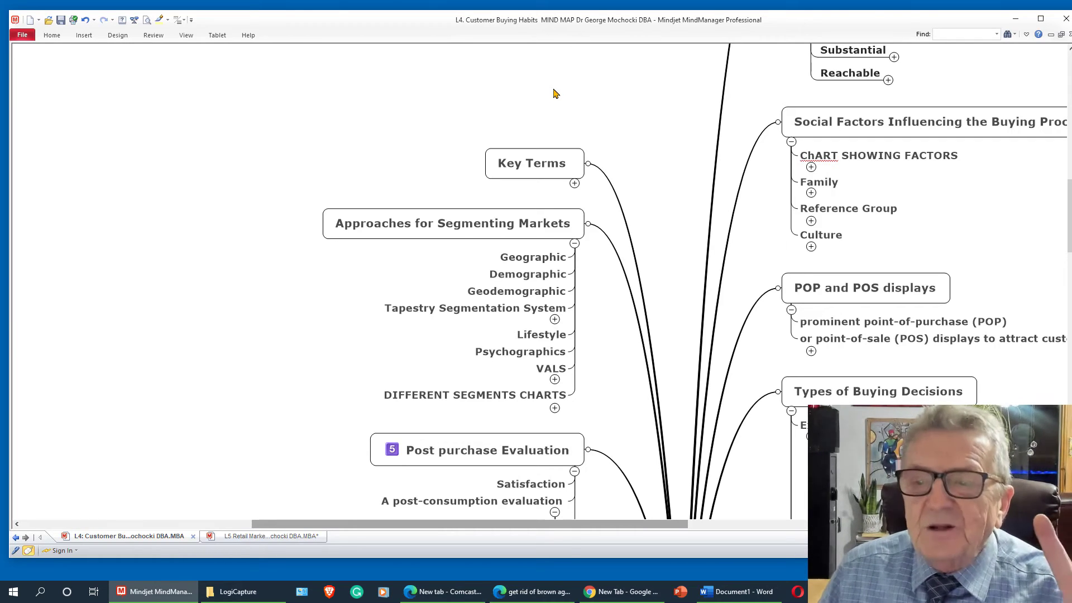
{"action": "left_click", "coordinate": [542, 335]}
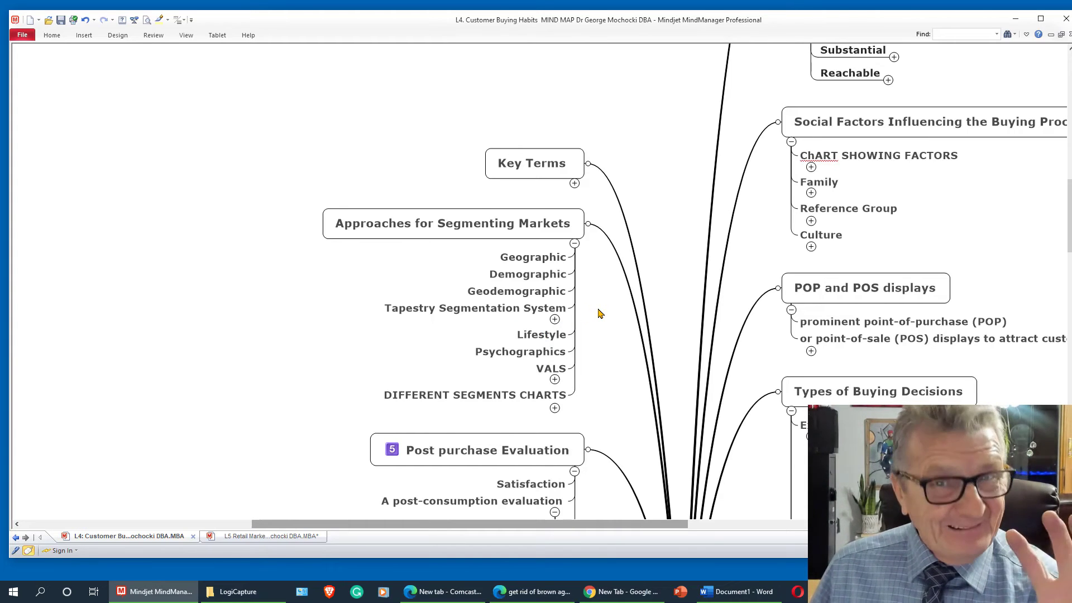
{"action": "mouse_move", "coordinate": [592, 377]}
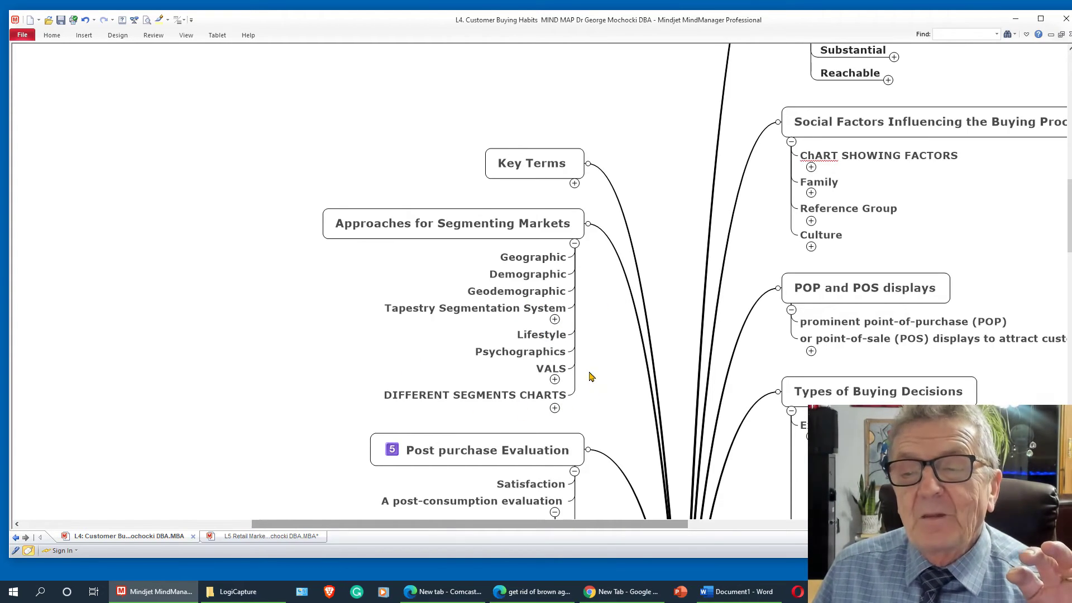
{"action": "left_click", "coordinate": [520, 352]}
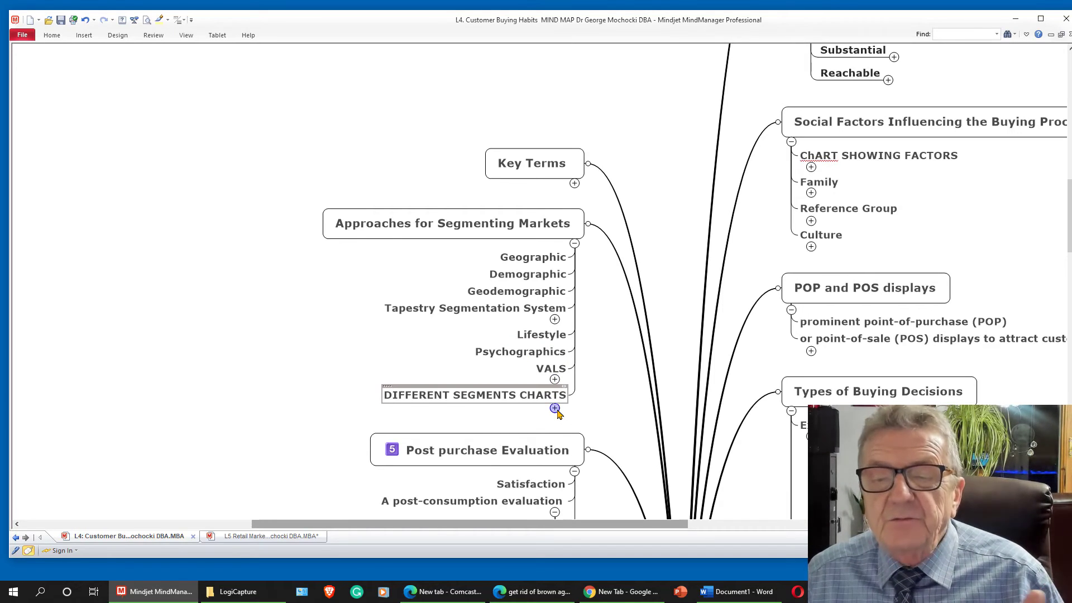
{"action": "mouse_move", "coordinate": [463, 404]}
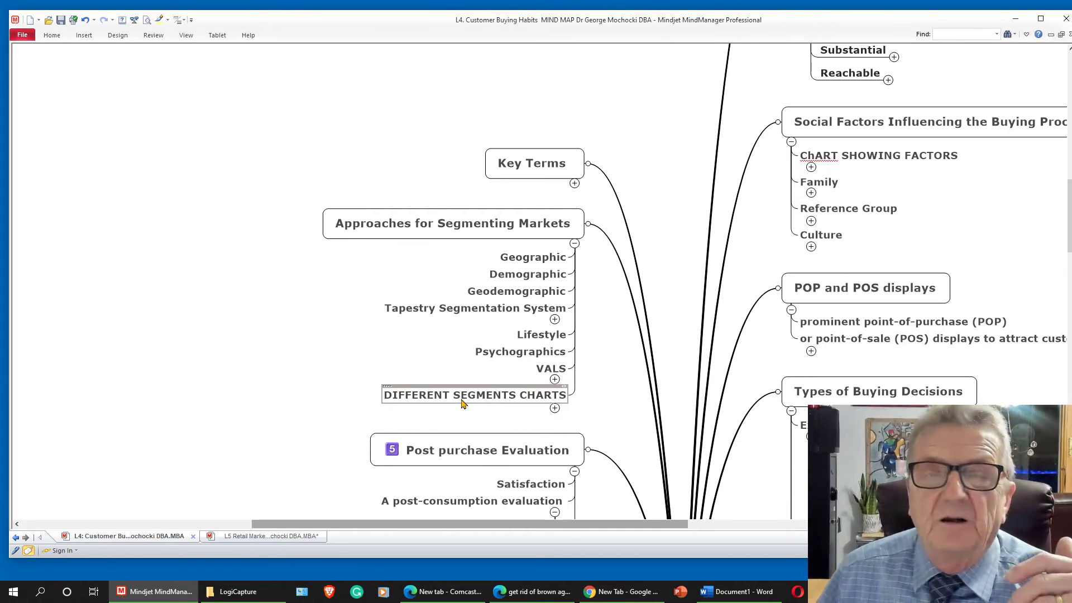
{"action": "left_click", "coordinate": [660, 170]}
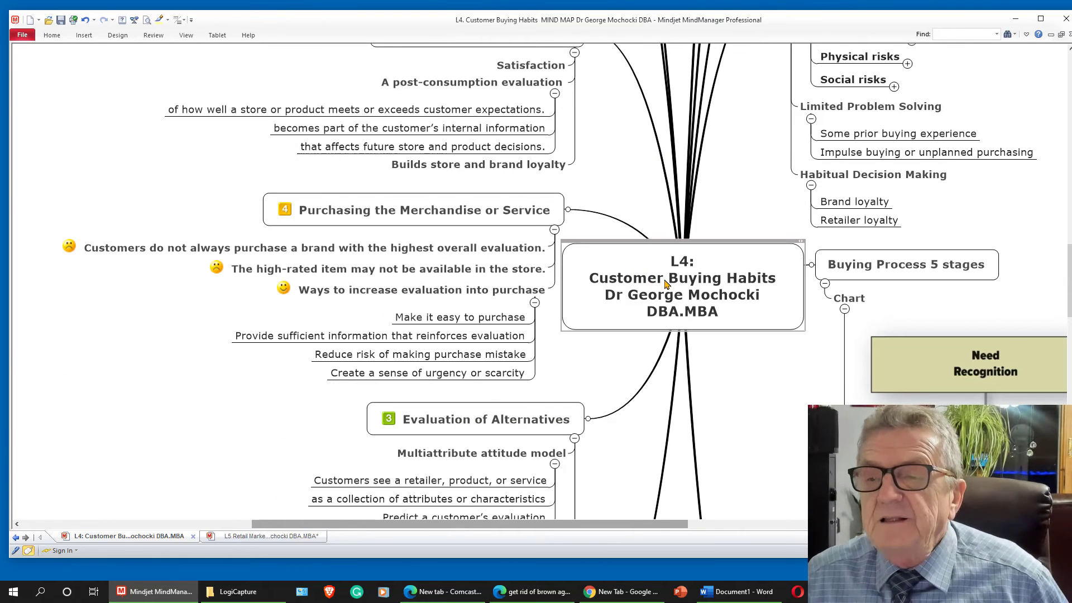
Collapse the Customer Buying Habits map to Show 1 Level via the central topic's Expand menu
{"action": "right_click", "coordinate": [666, 282]}
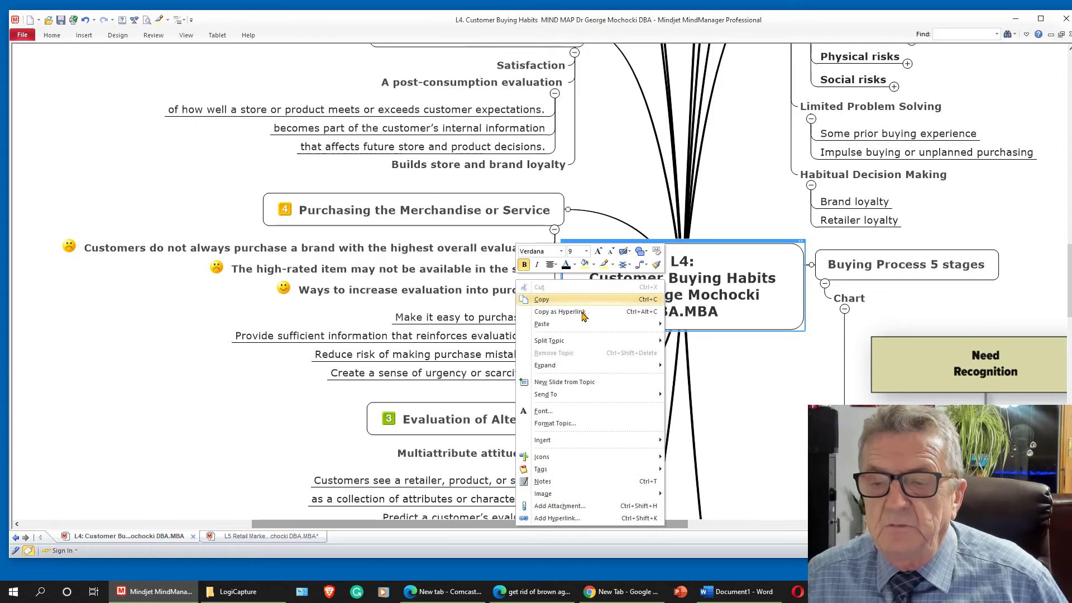
{"action": "mouse_move", "coordinate": [554, 373]}
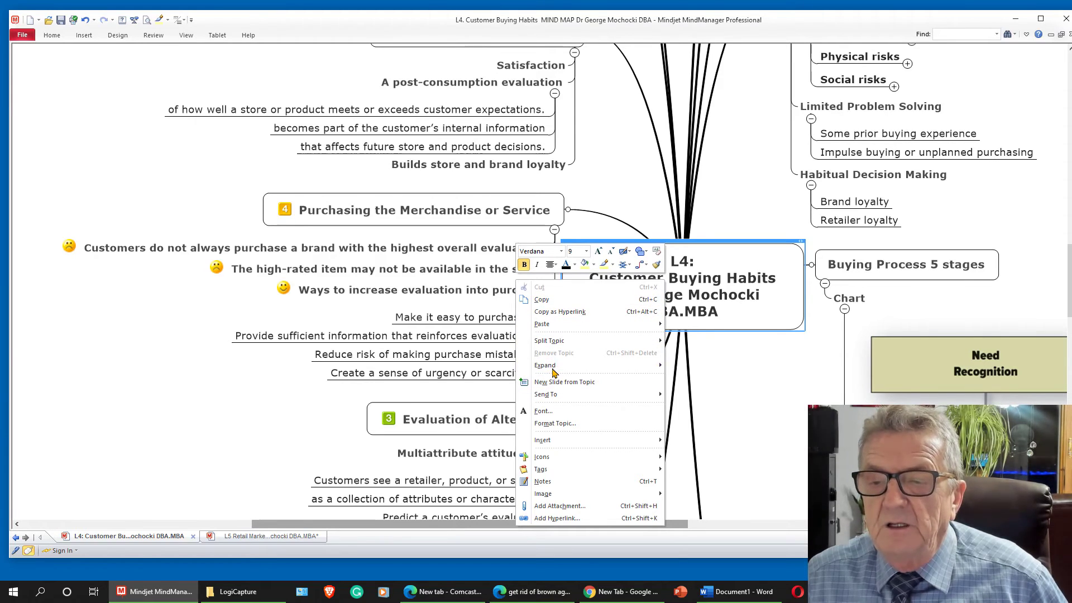
{"action": "mouse_move", "coordinate": [545, 365]}
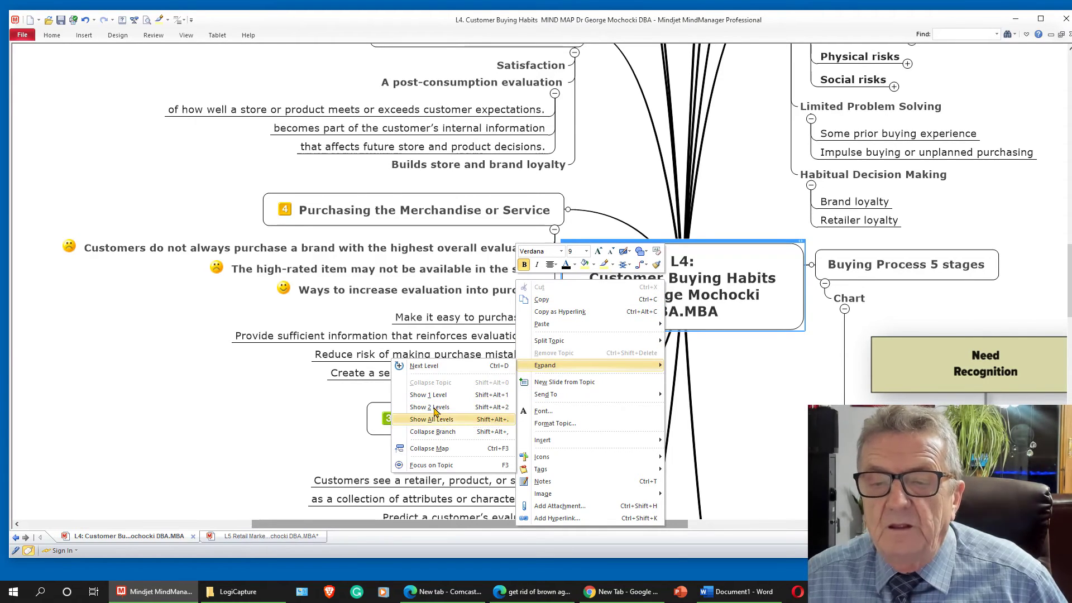
{"action": "left_click", "coordinate": [429, 448]}
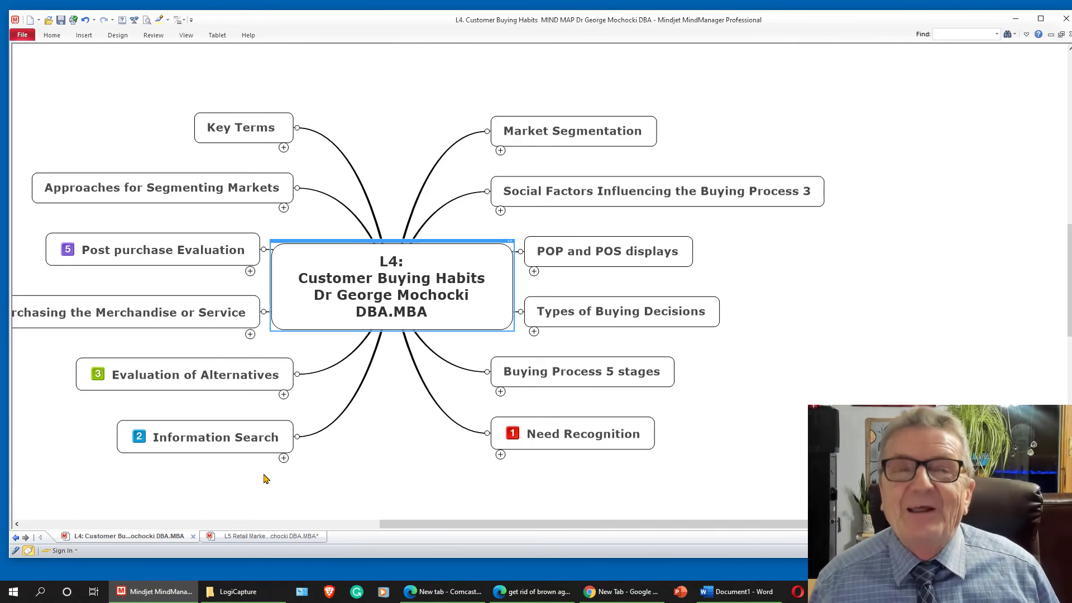
{"action": "left_click", "coordinate": [608, 251]}
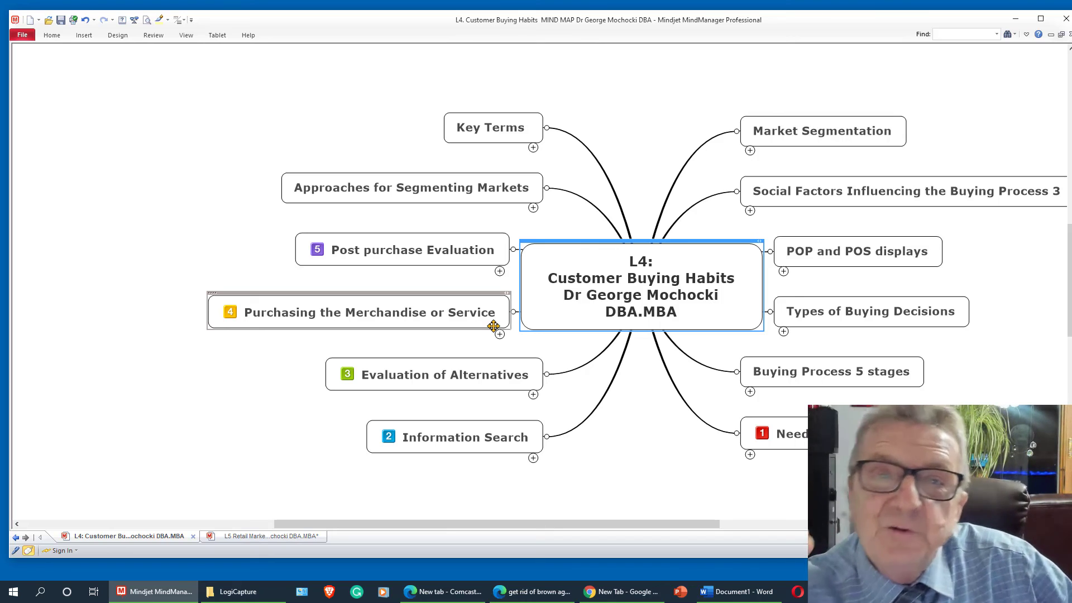
{"action": "left_click", "coordinate": [364, 312]}
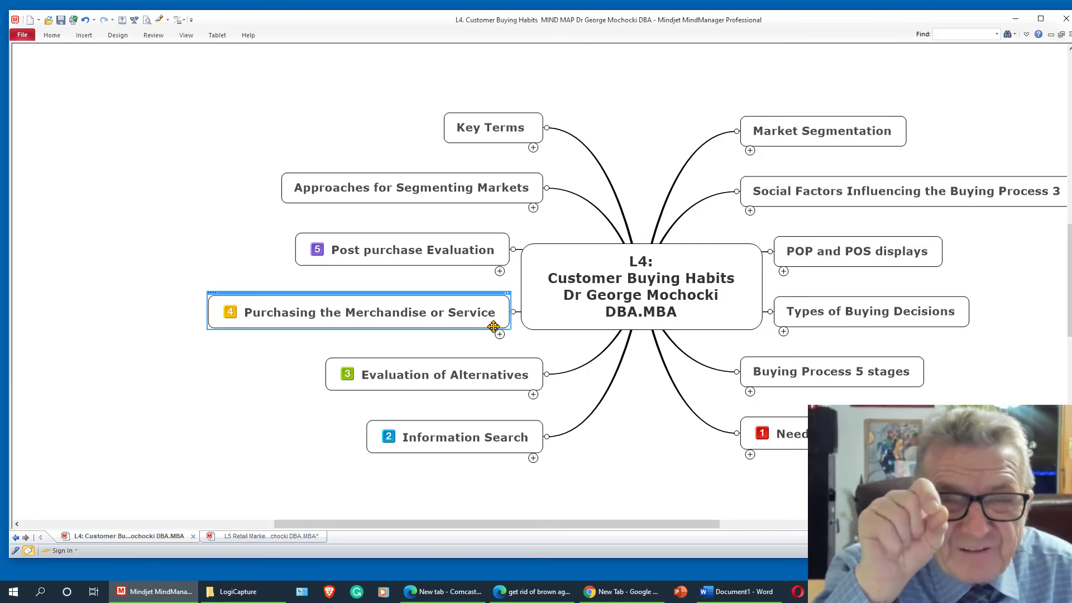